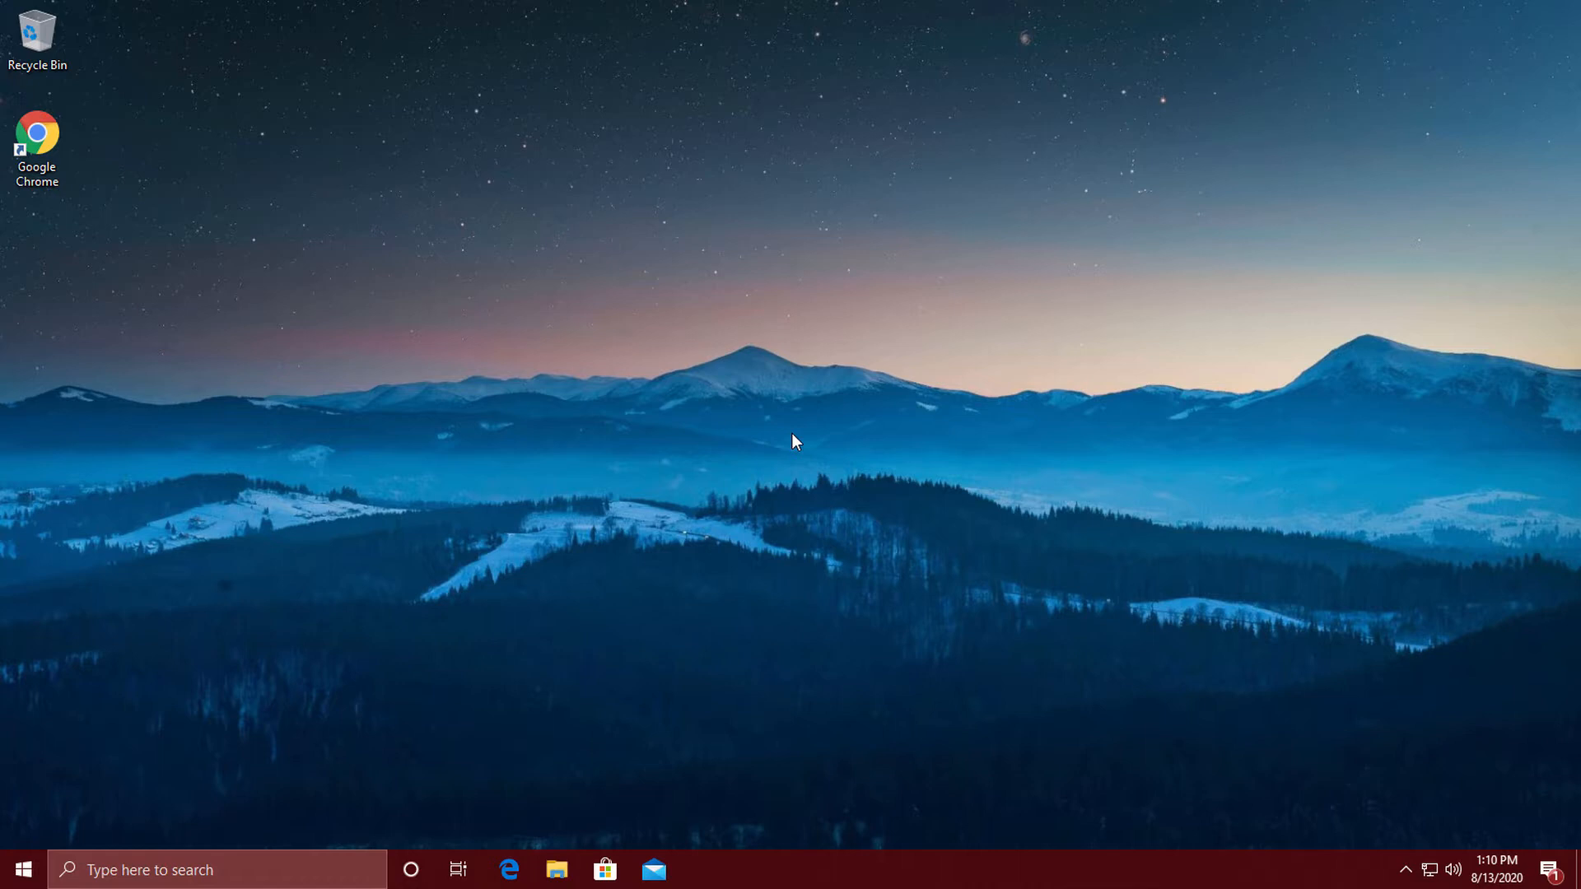
pyautogui.moveTo(108, 145)
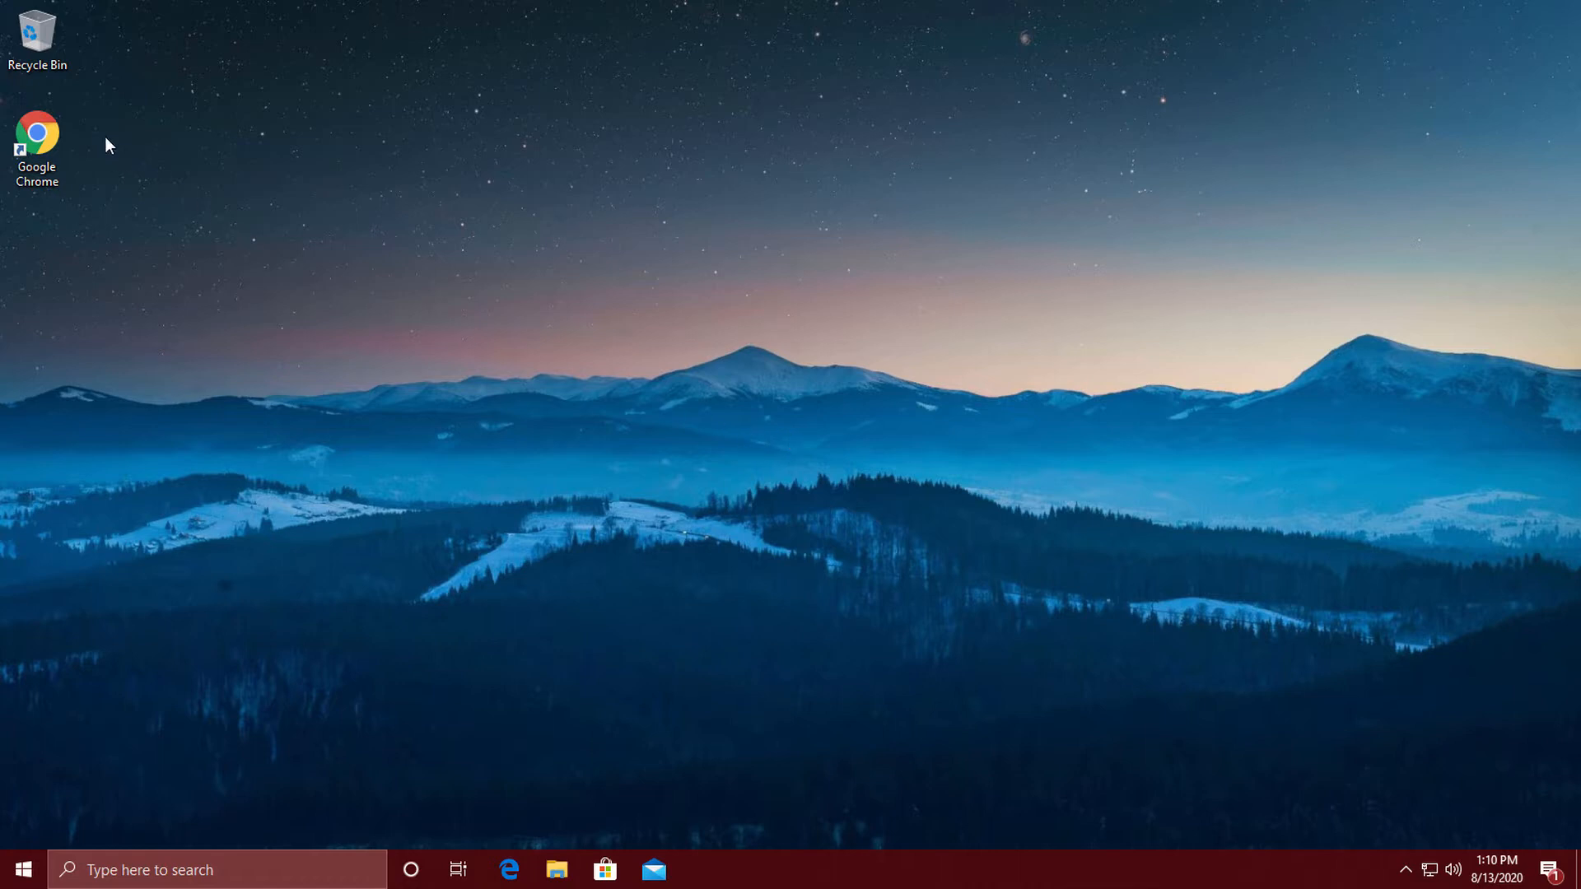
# Step: Launch Google Chrome from the desktop shortcut to a new tab page
pyautogui.doubleClick(37, 131)
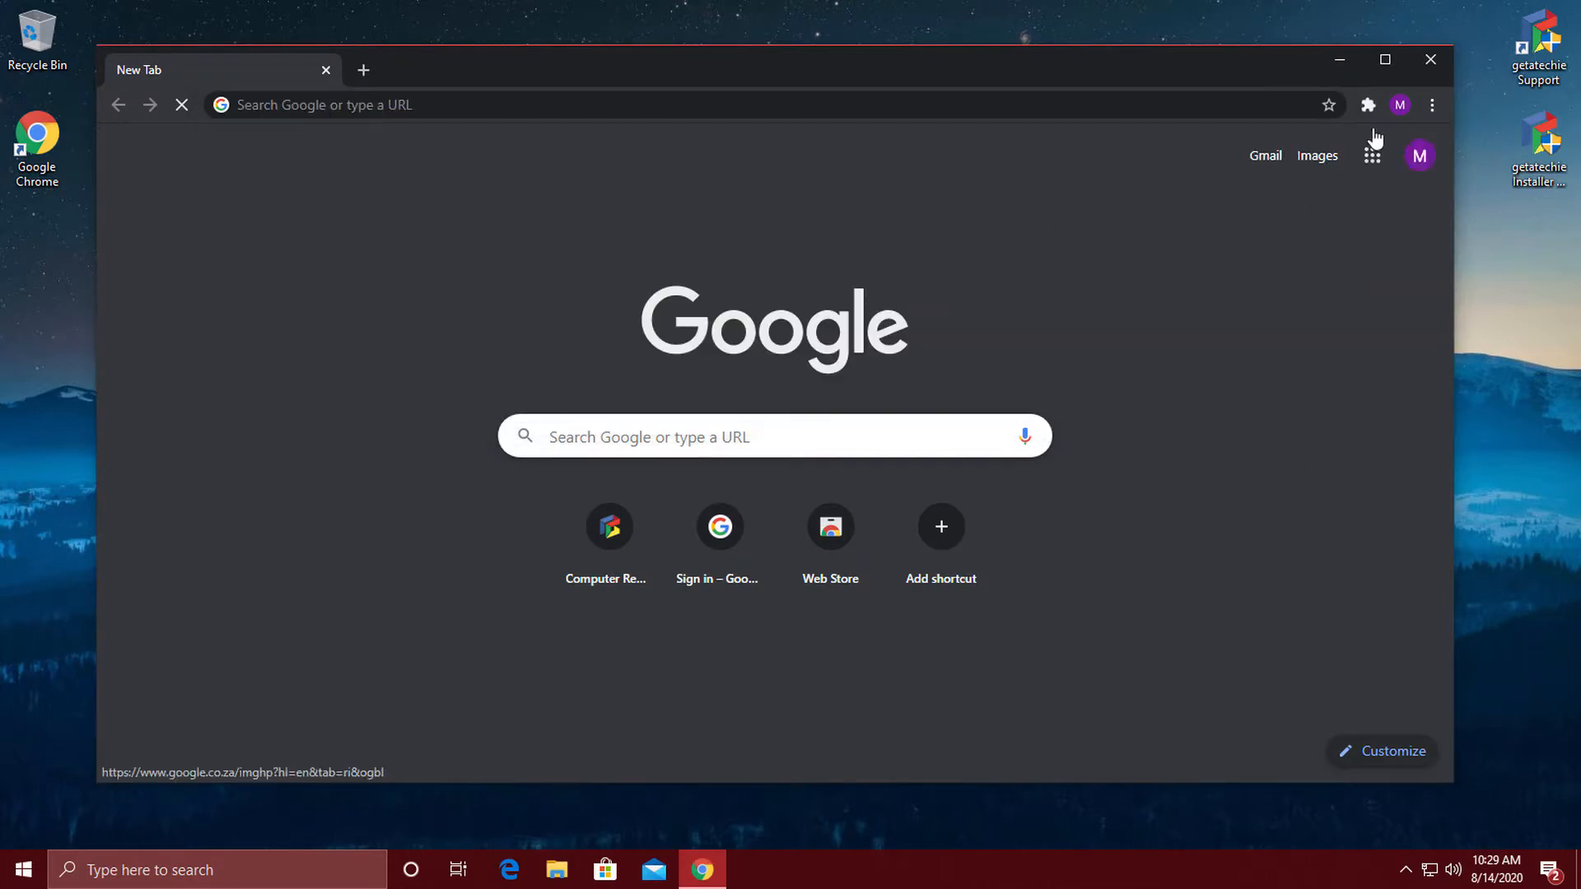
pyautogui.moveTo(1398, 59)
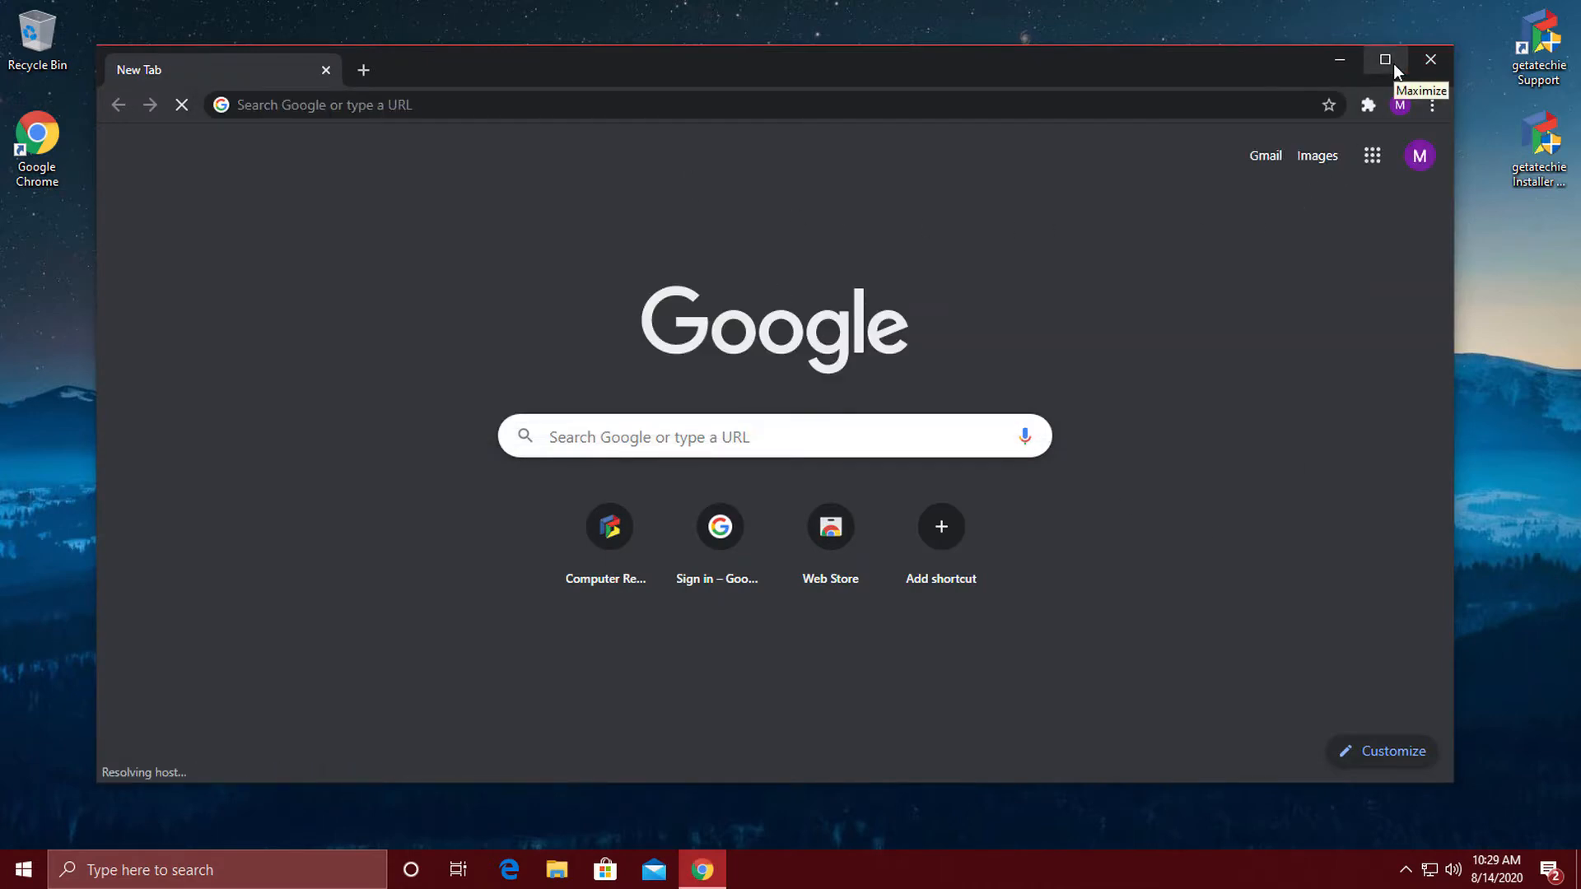
# Step: Maximize Chrome and reach the Google Account home page via the profile avatar
pyautogui.click(1383, 58)
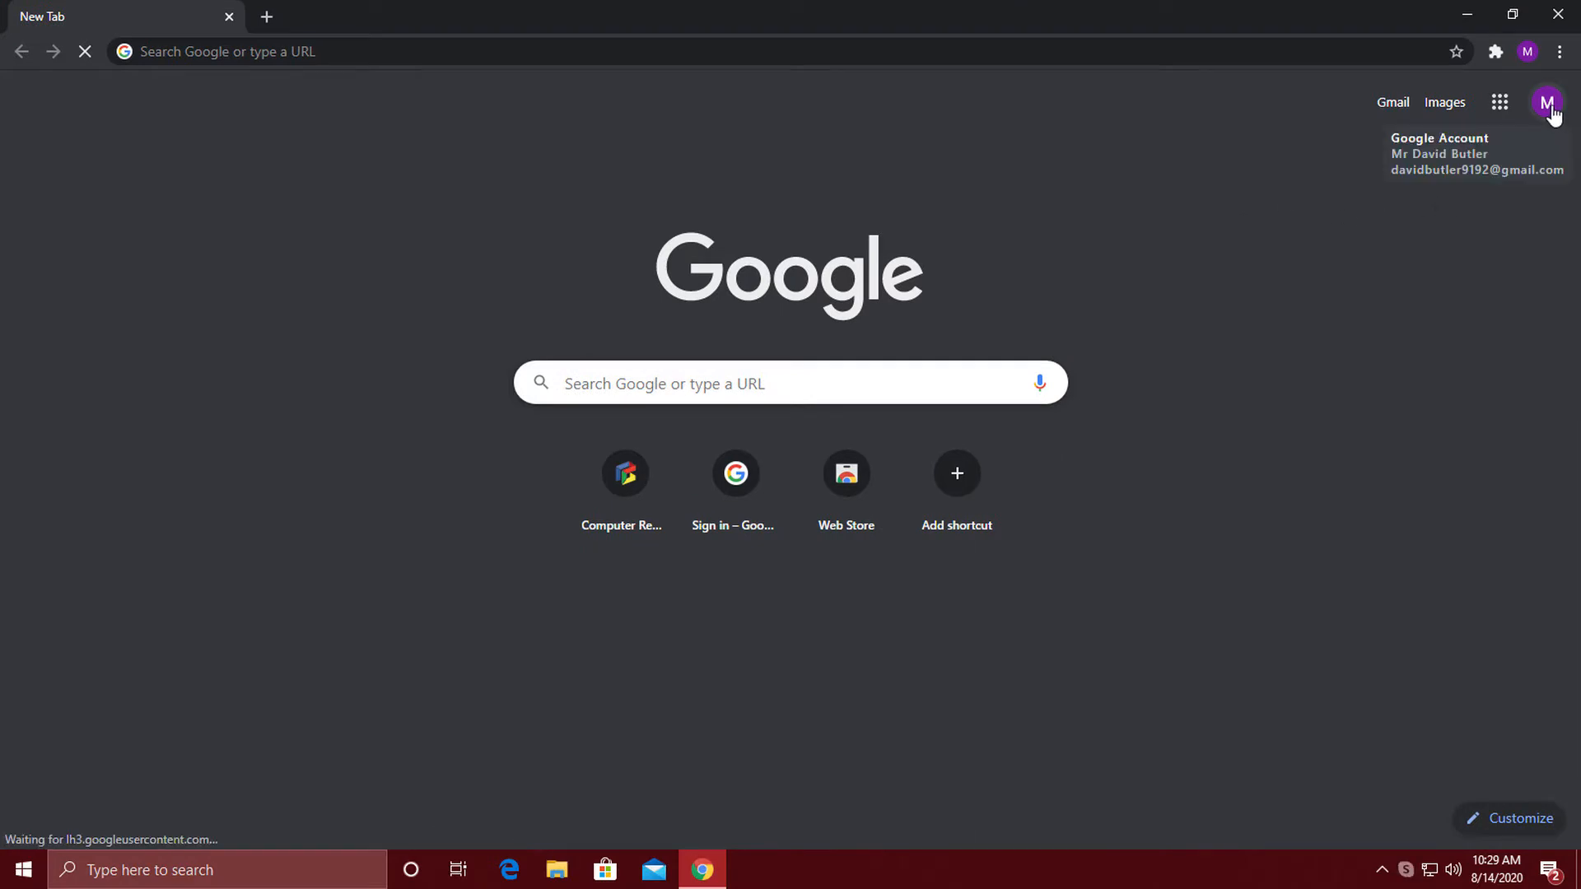
pyautogui.click(1546, 102)
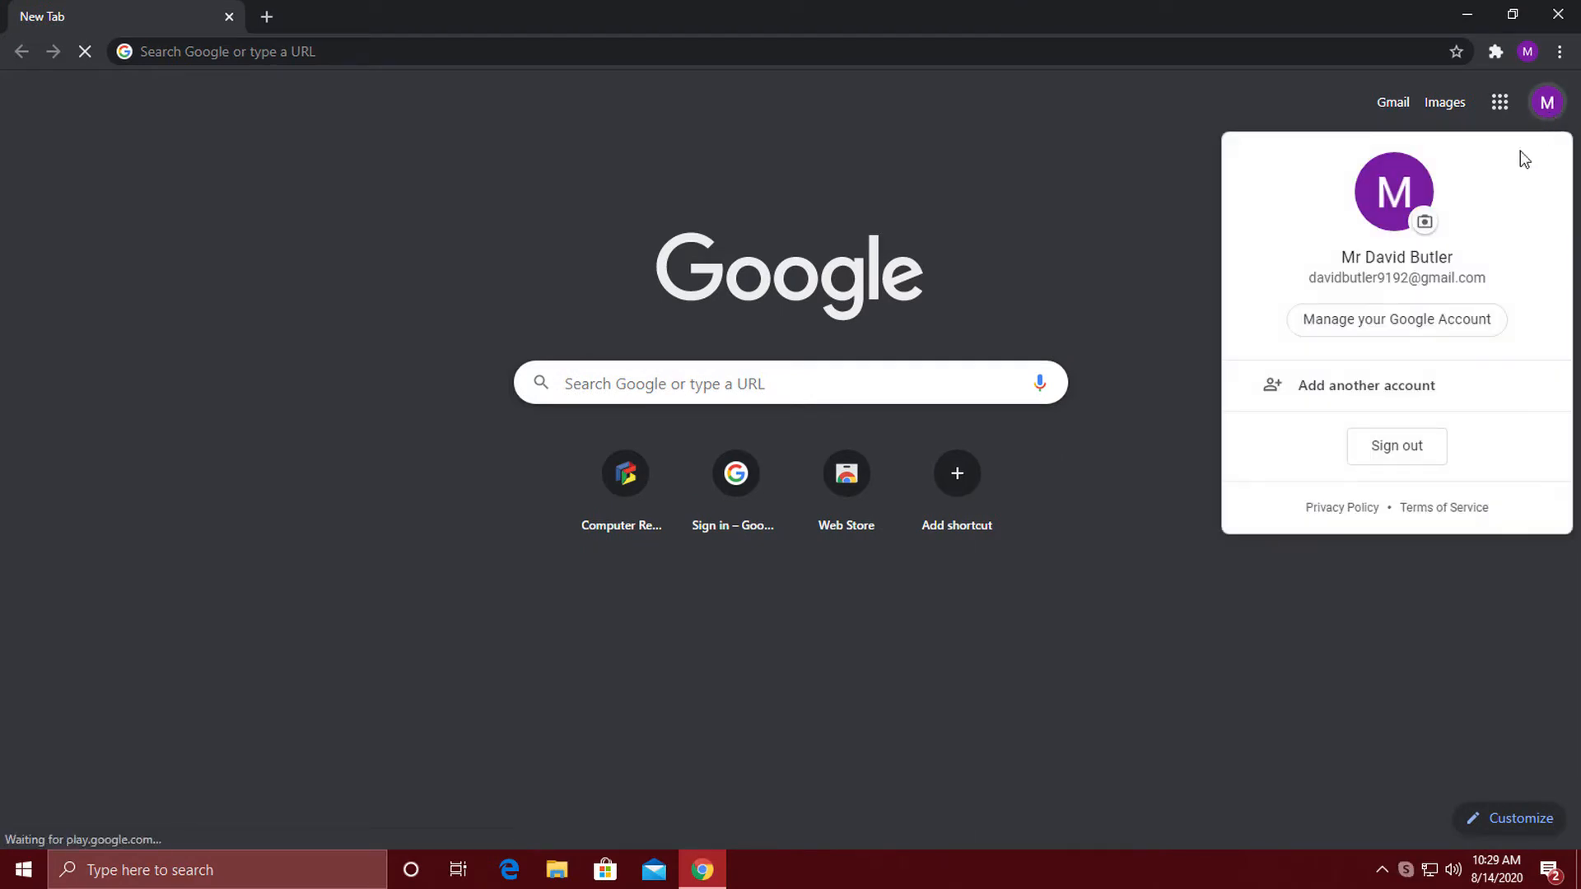
pyautogui.moveTo(1398, 327)
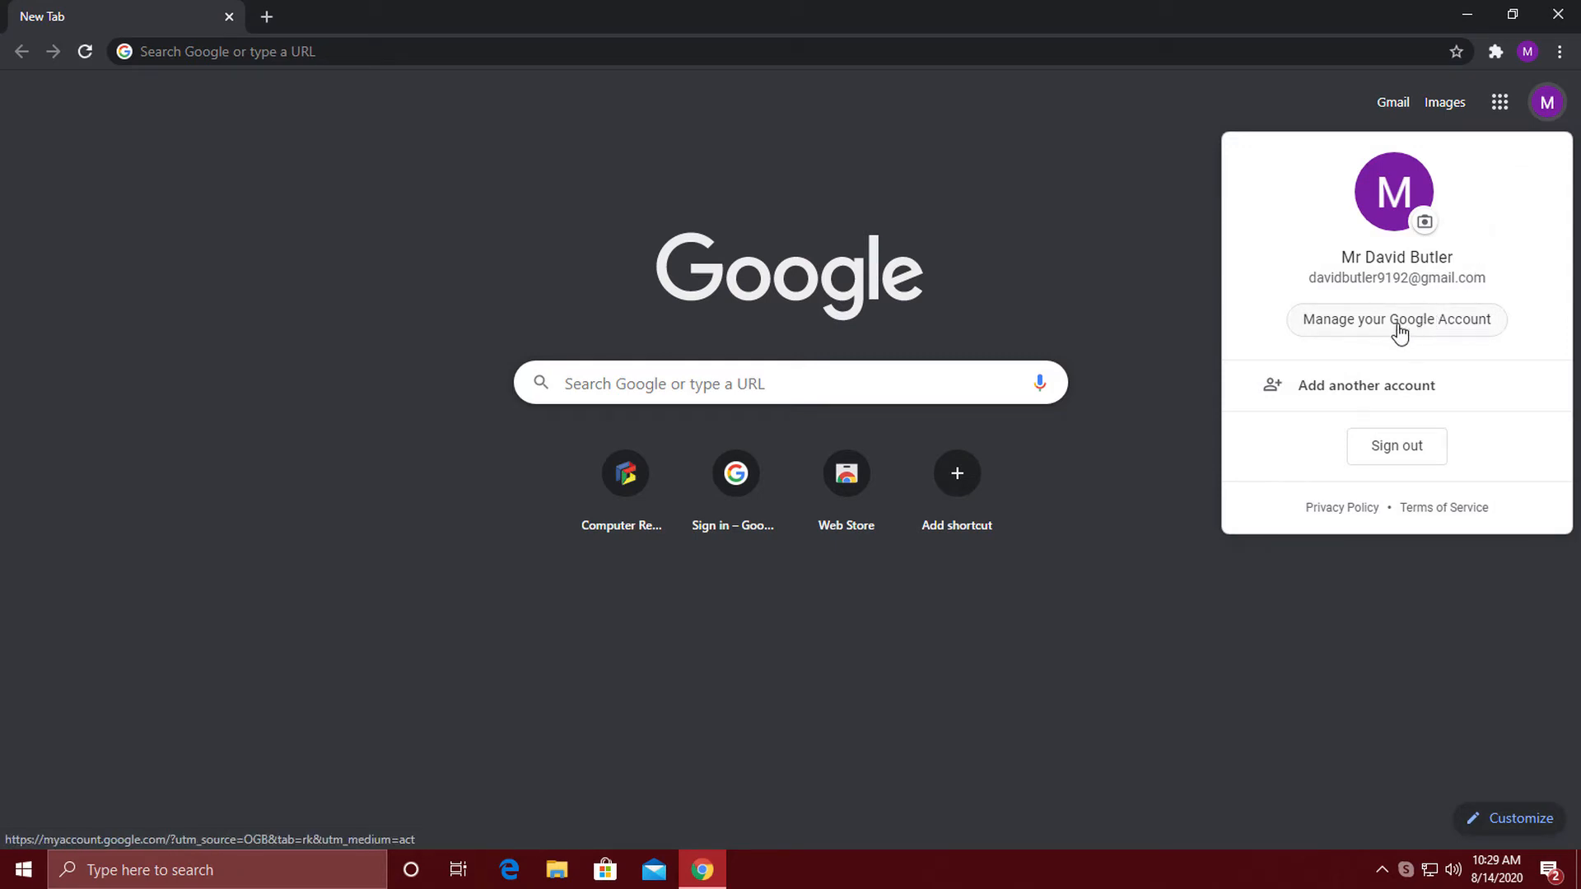
pyautogui.click(1396, 319)
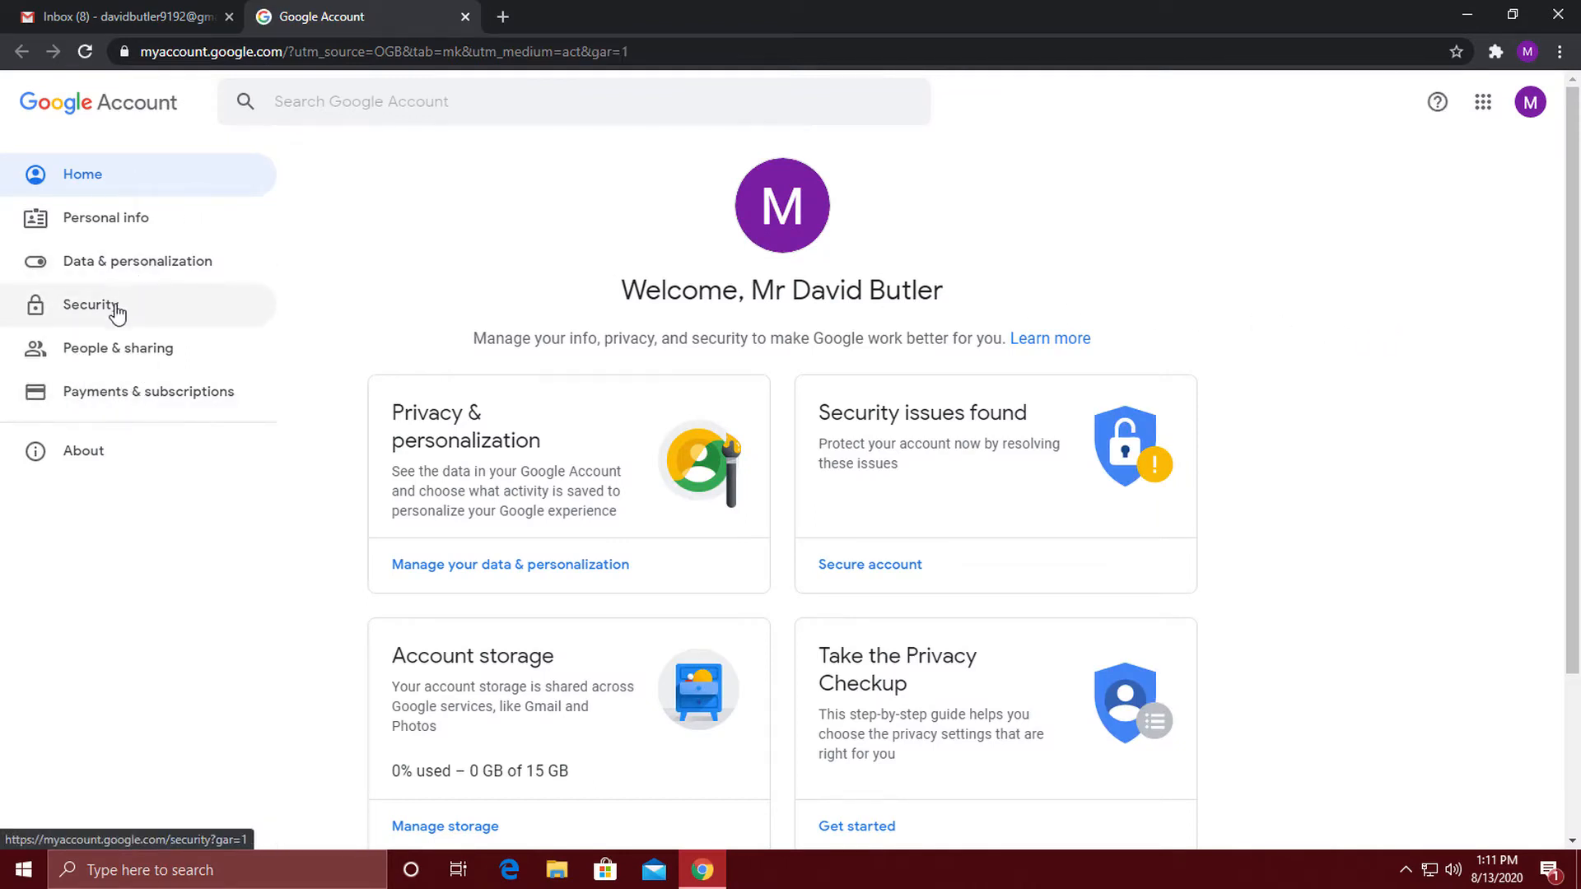
# Step: Review the Security section, scrolling through it and back to 'Signing in to Google'
pyautogui.click(85, 305)
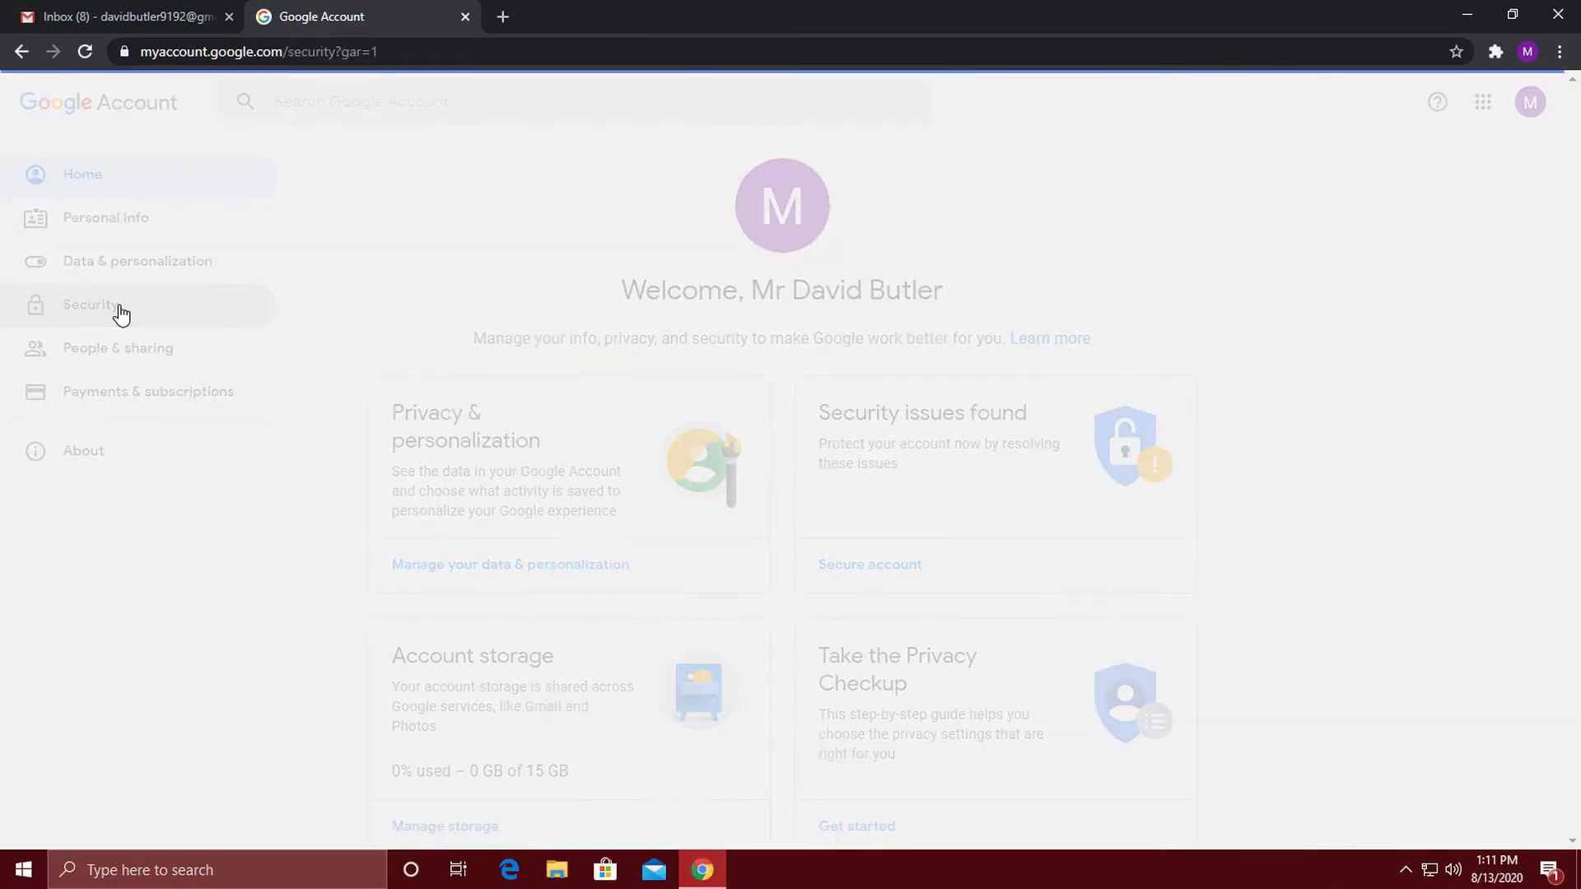
pyautogui.click(91, 304)
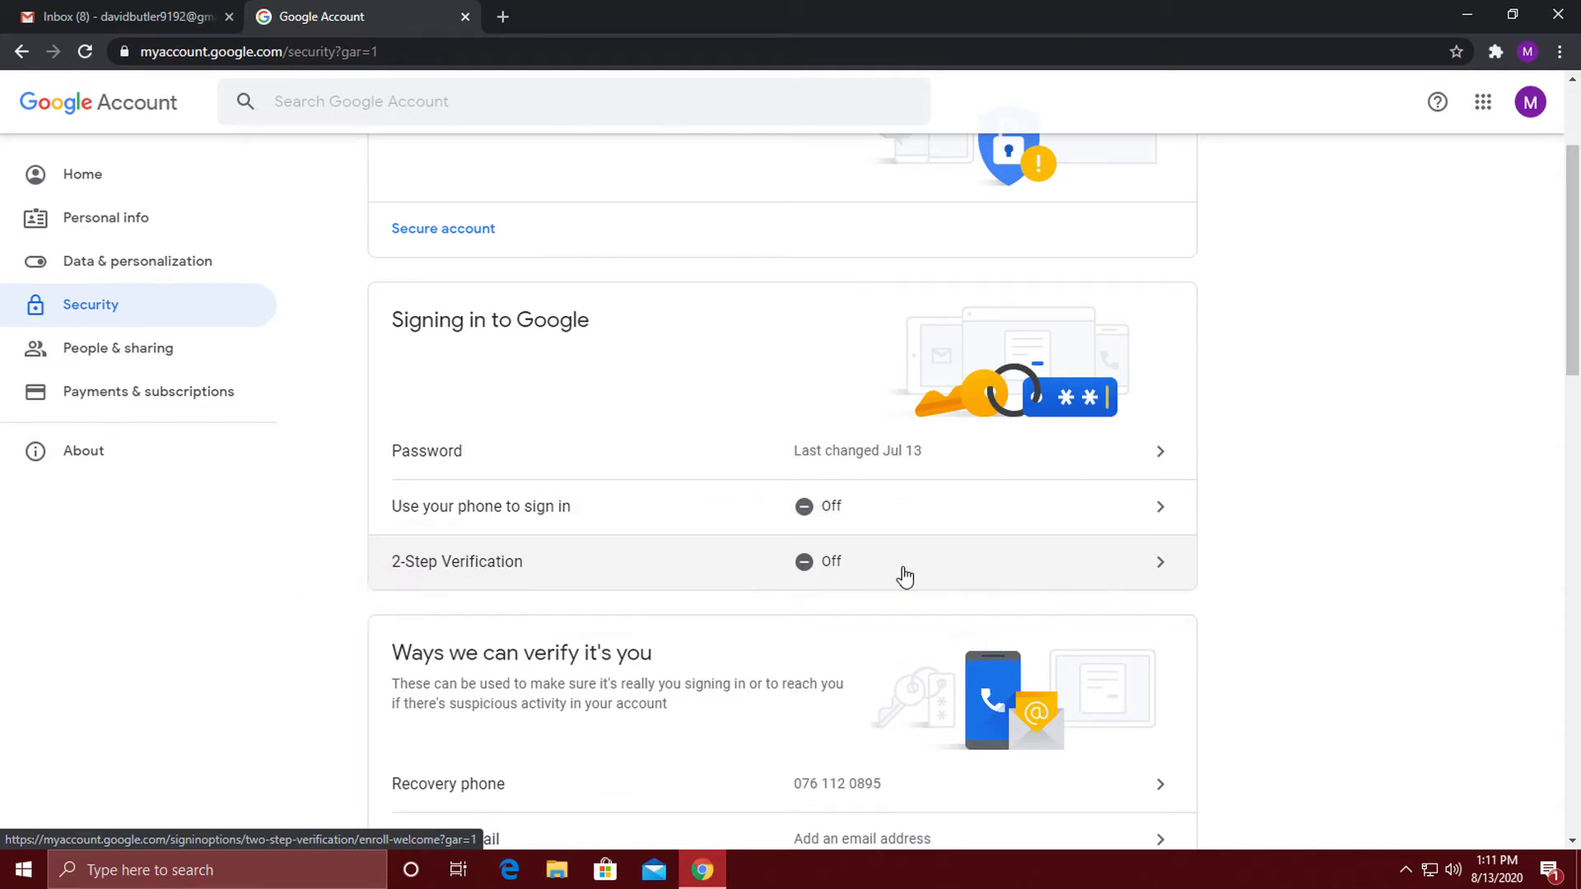
pyautogui.scroll(-3)
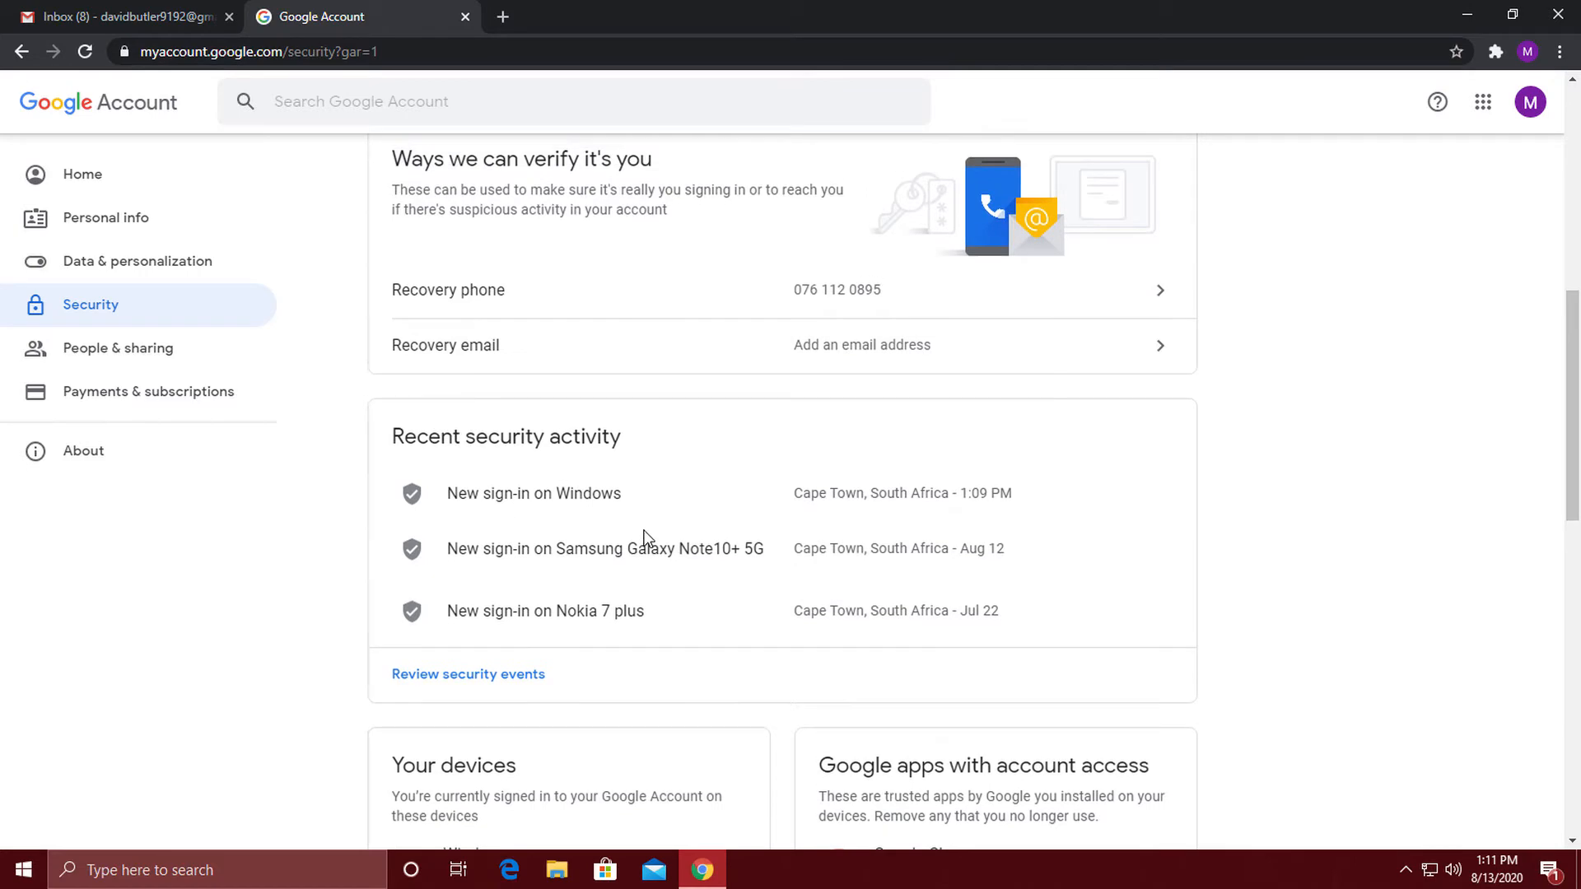
pyautogui.scroll(-3)
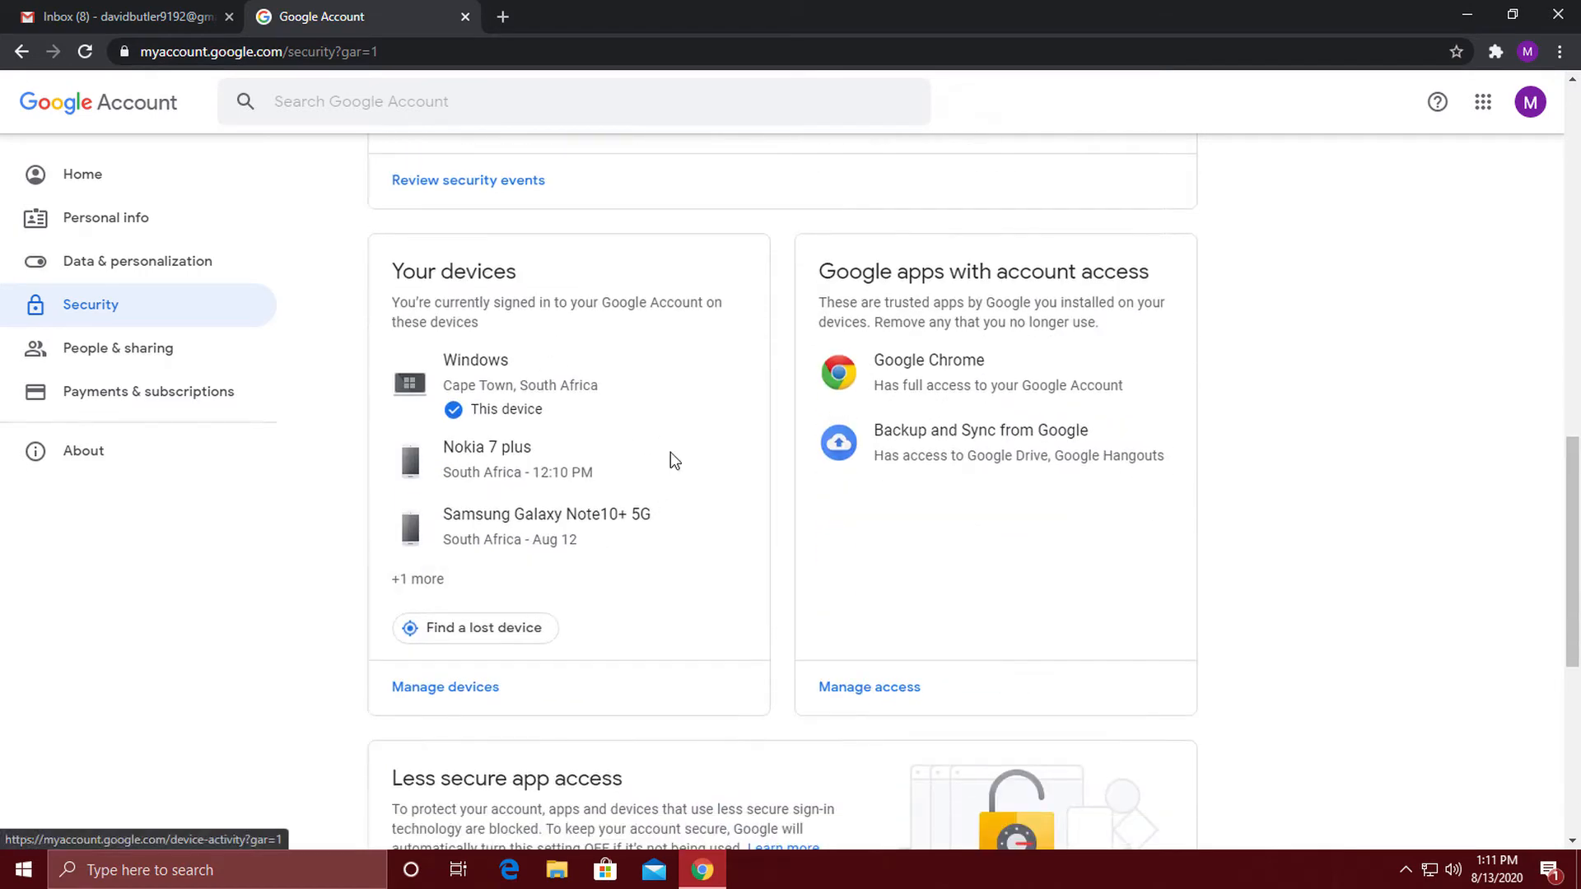
pyautogui.scroll(-3)
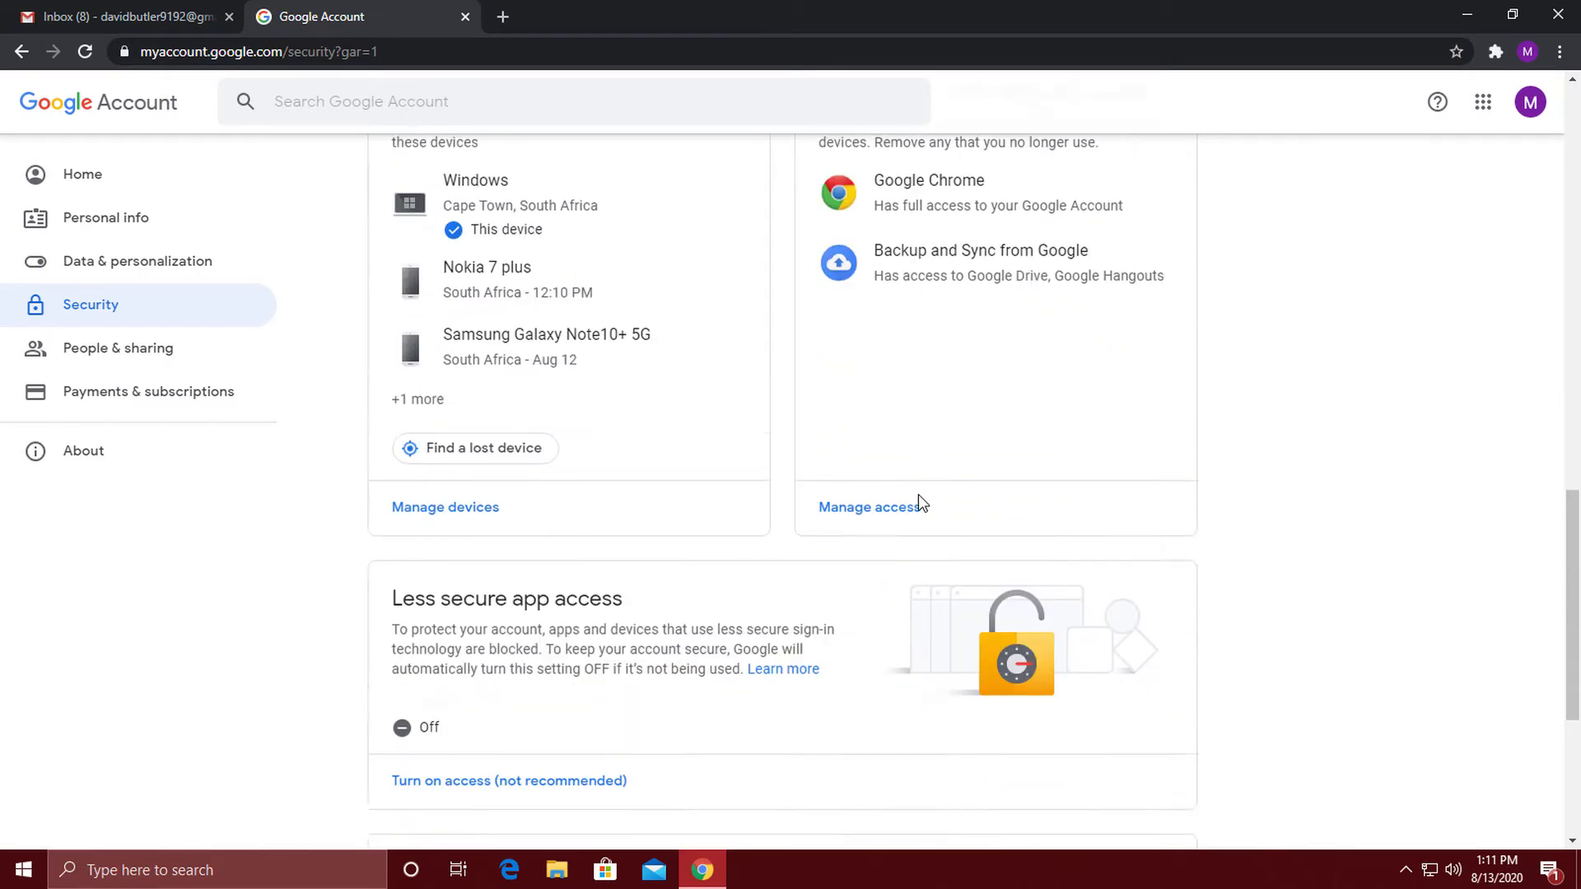
pyautogui.scroll(-3)
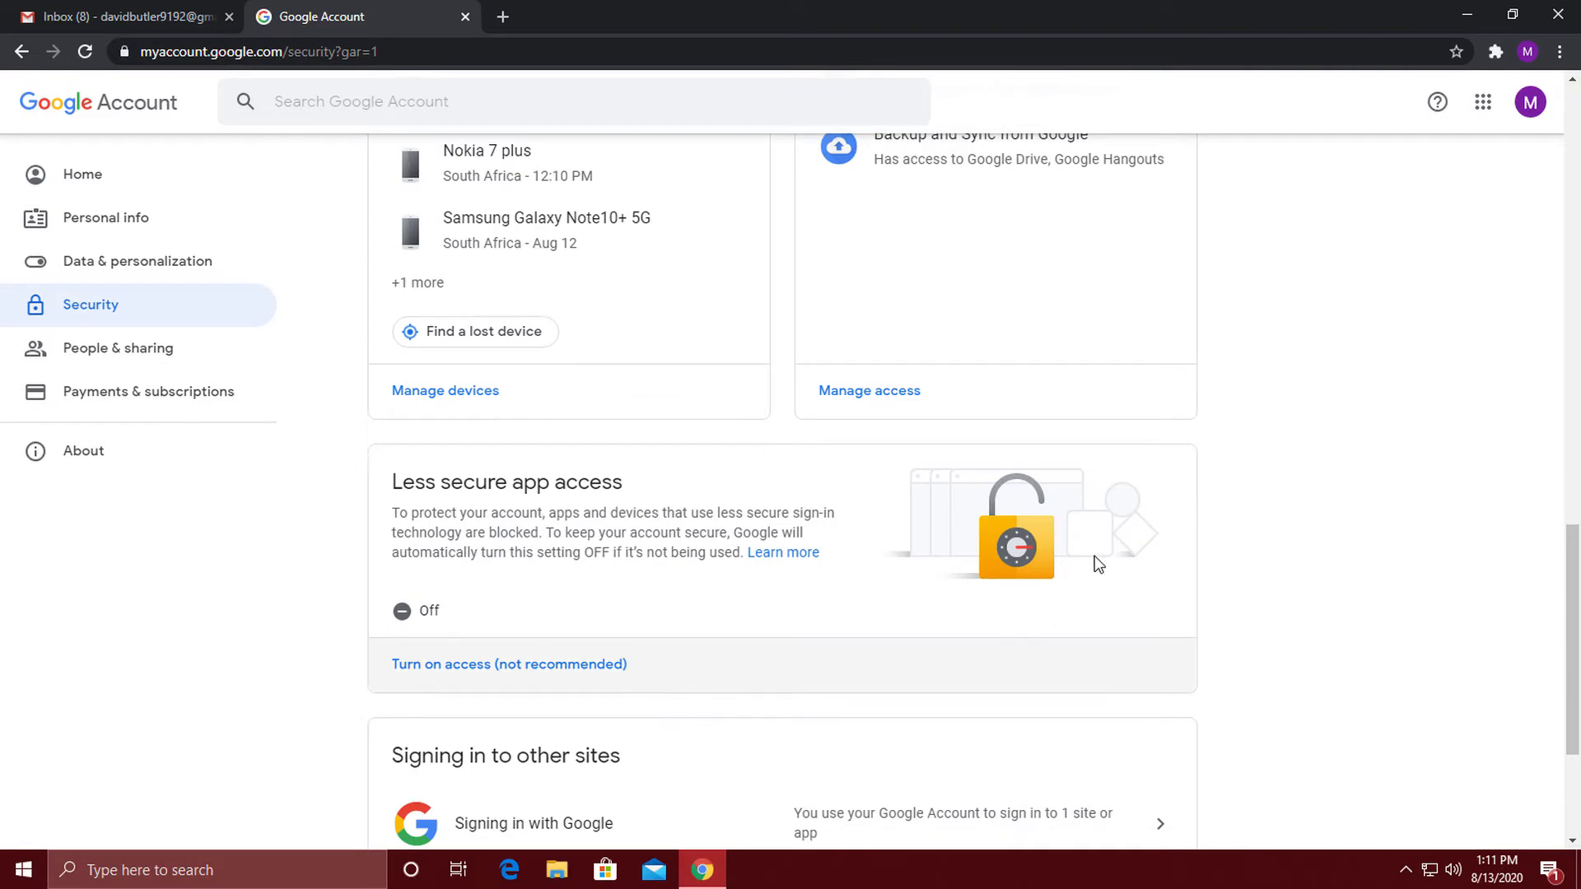
pyautogui.scroll(-3)
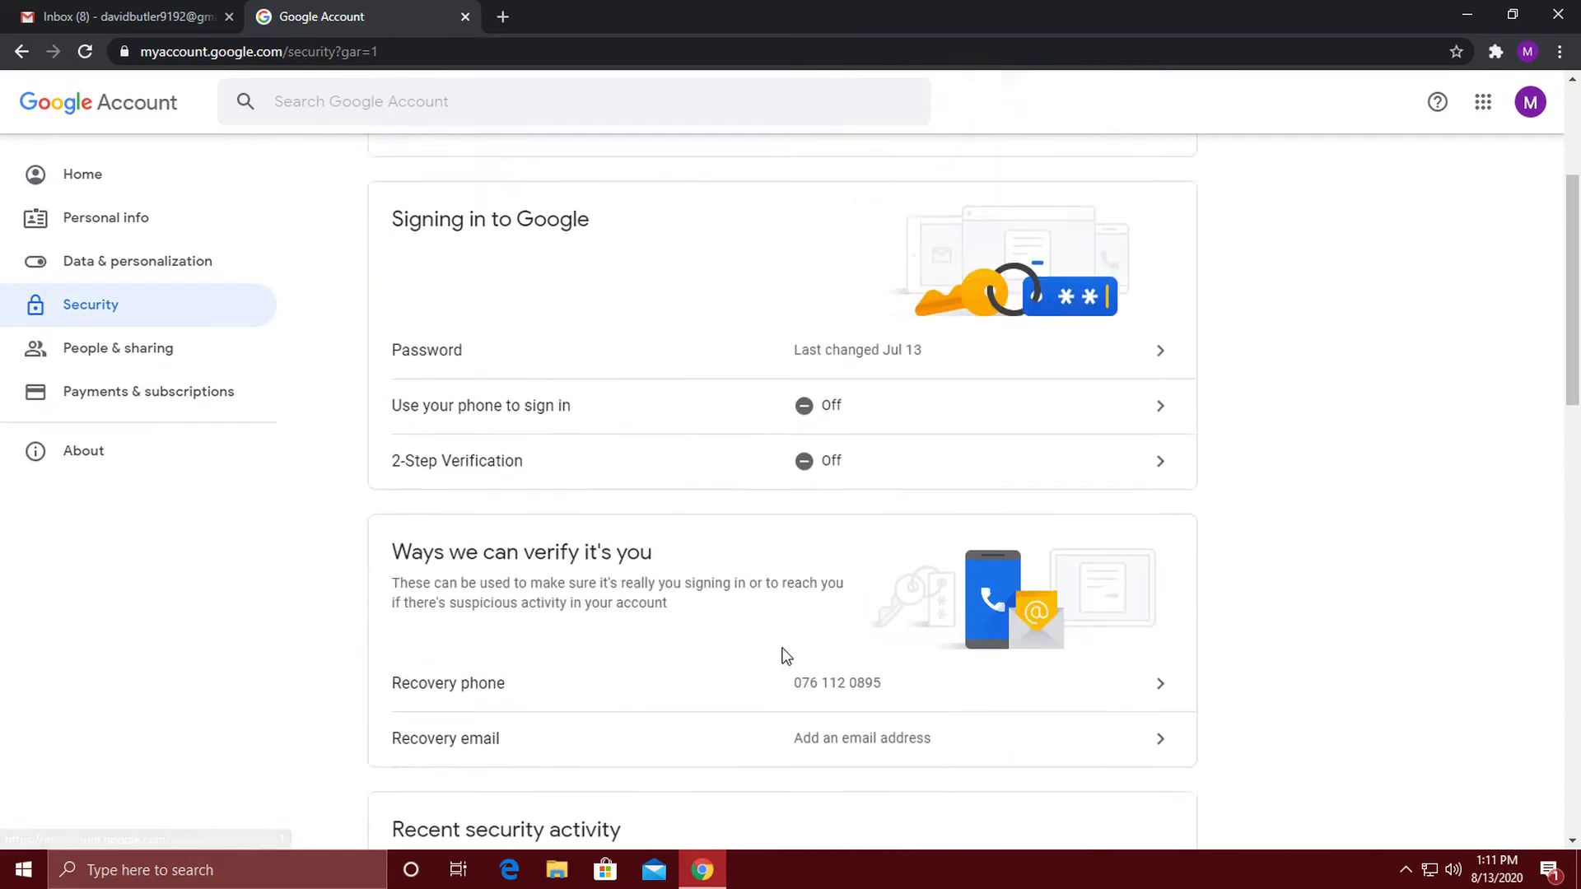
pyautogui.scroll(3)
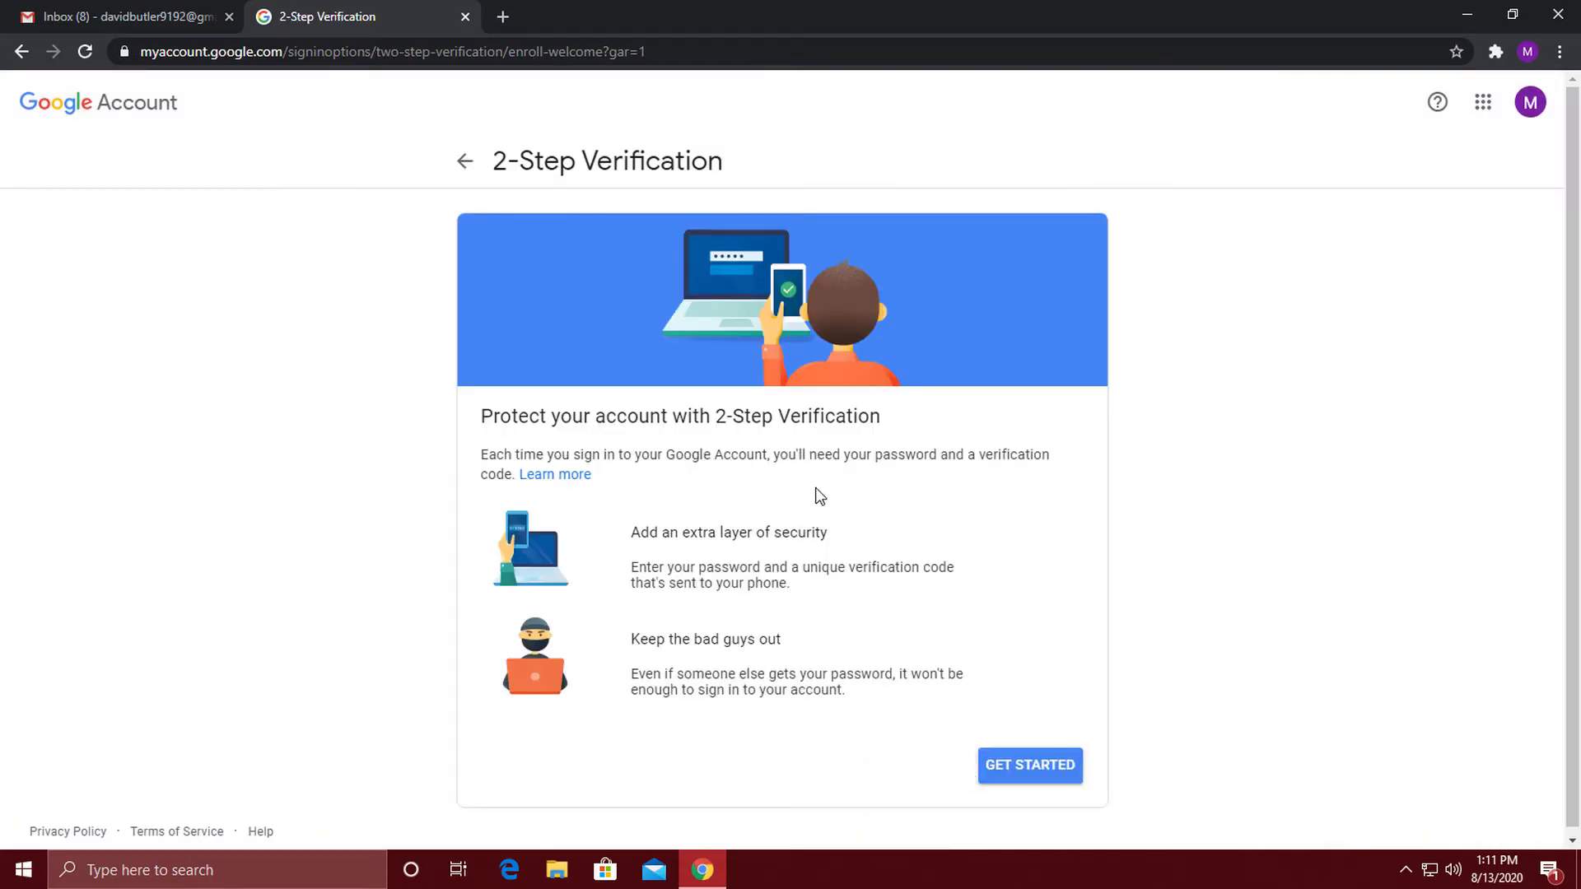
pyautogui.moveTo(1034, 784)
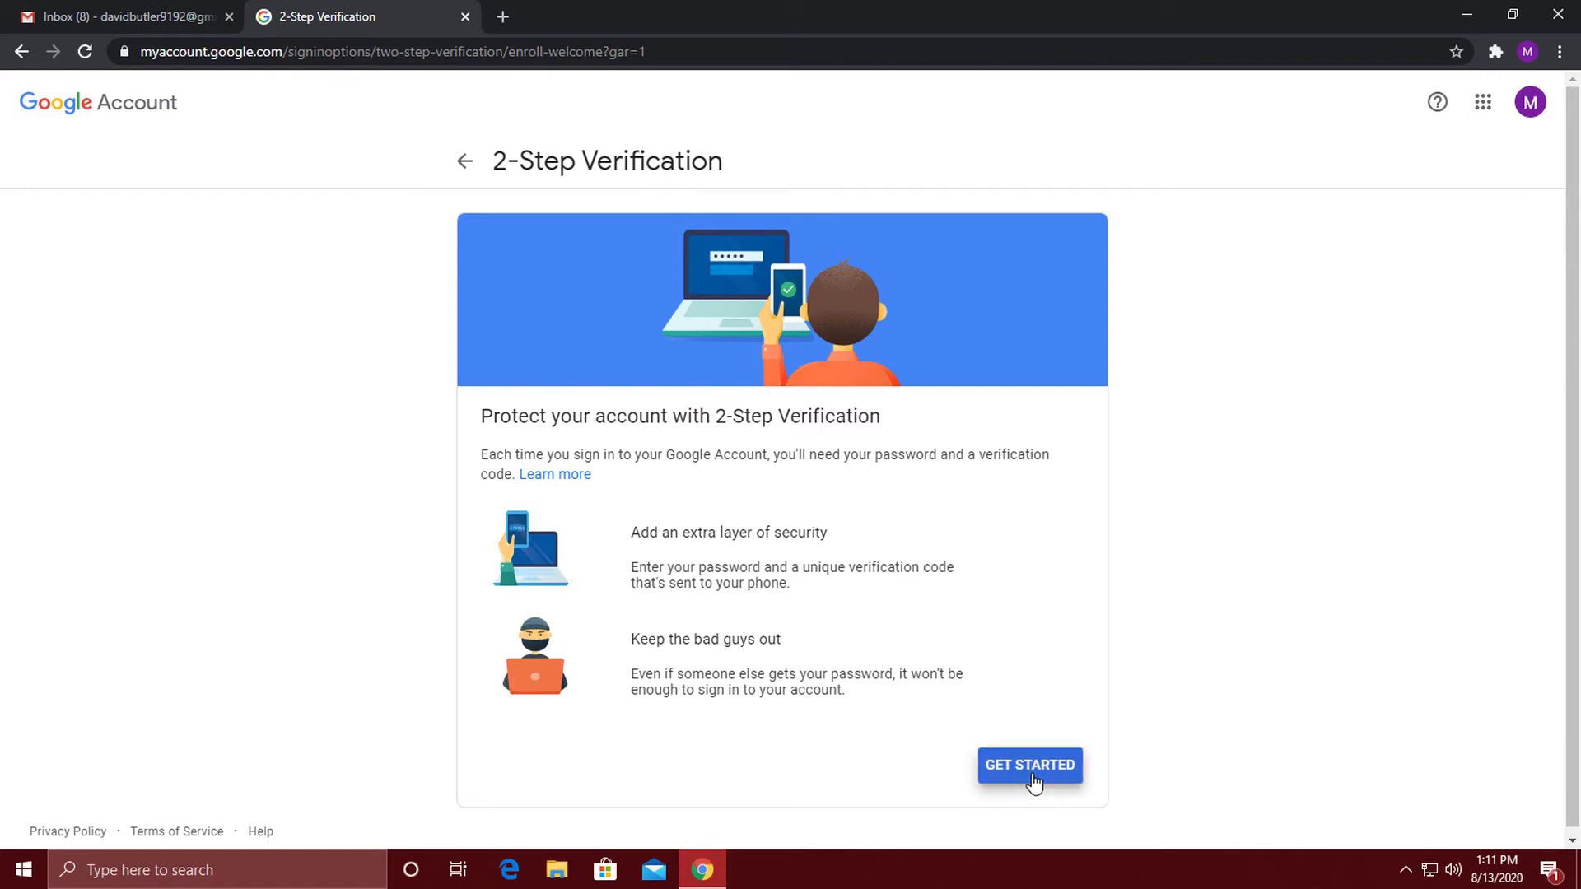
# Step: Start 2-Step Verification setup with GET STARTED, reaching the password identity check
pyautogui.click(1029, 764)
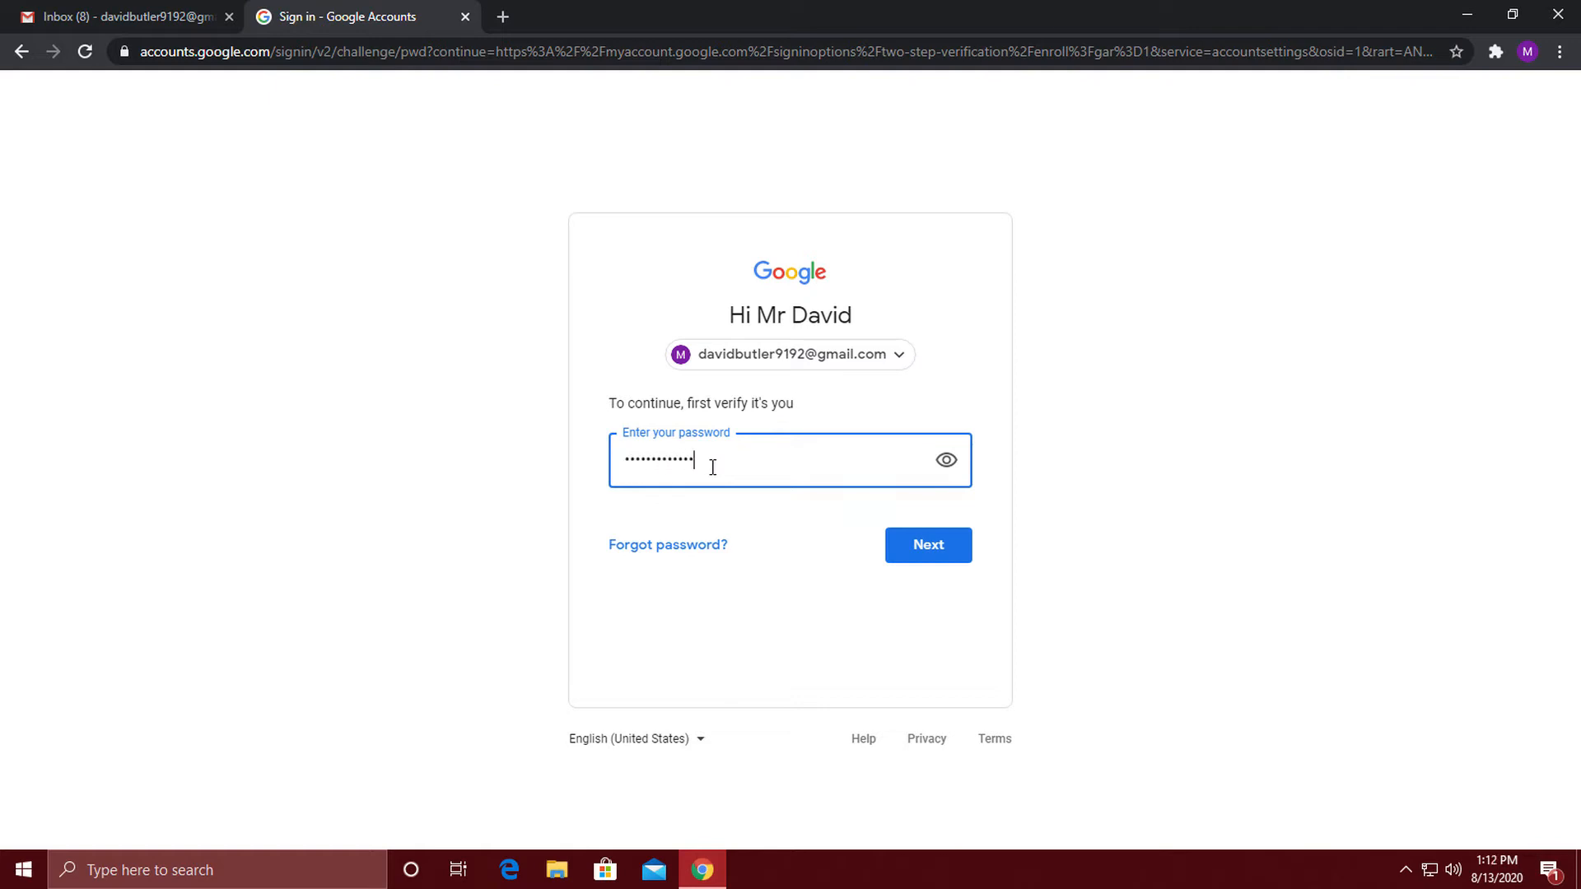
# Step: Submit the account password to pass the sign-in check
pyautogui.click(929, 545)
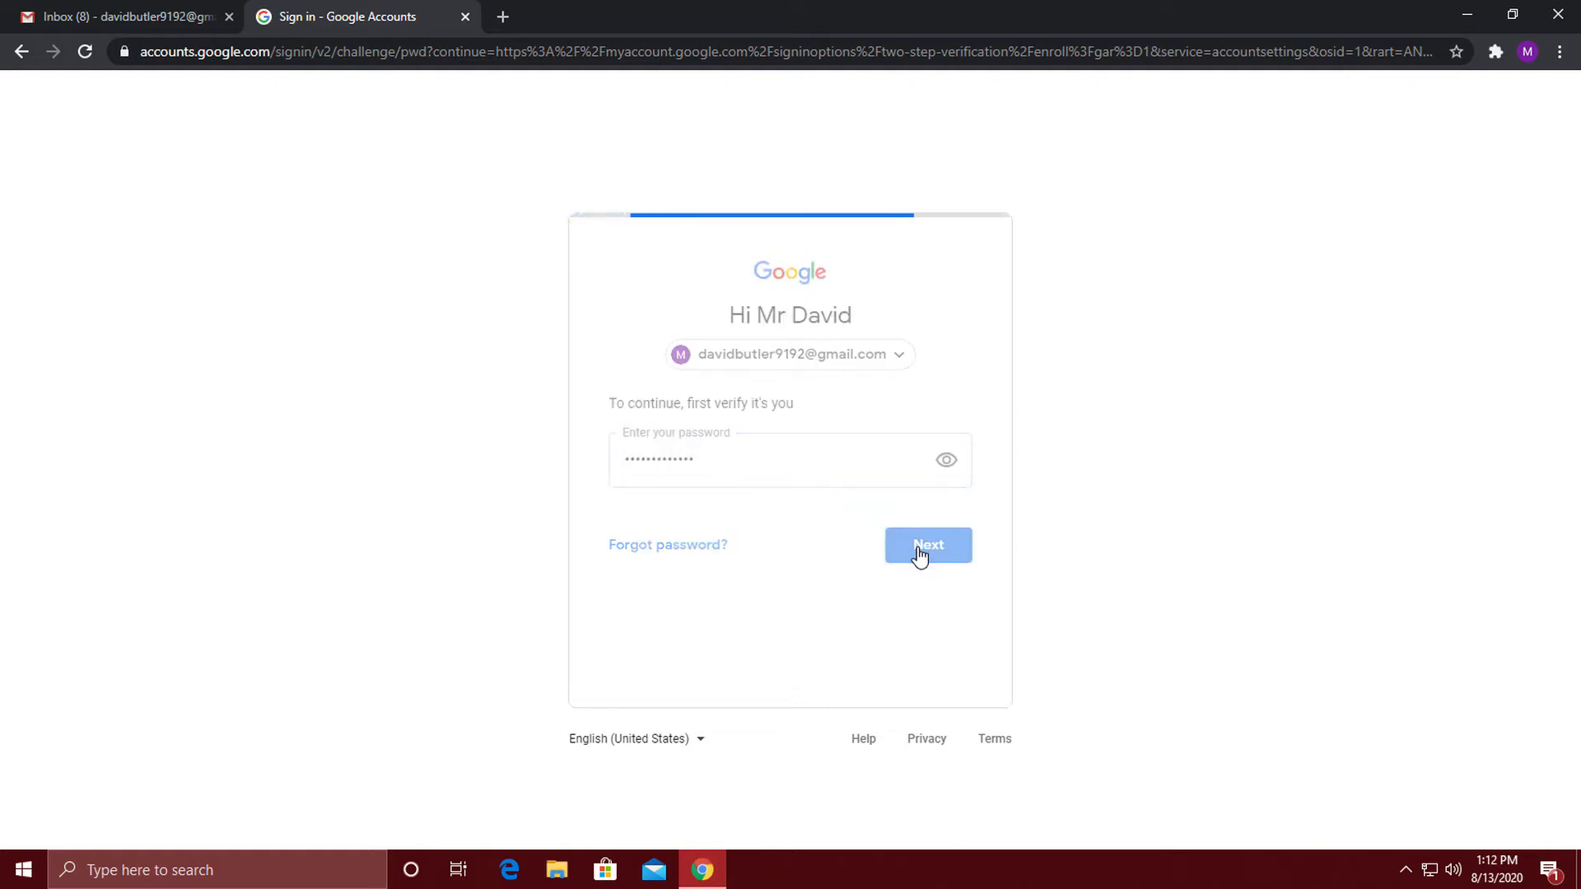
pyautogui.click(928, 545)
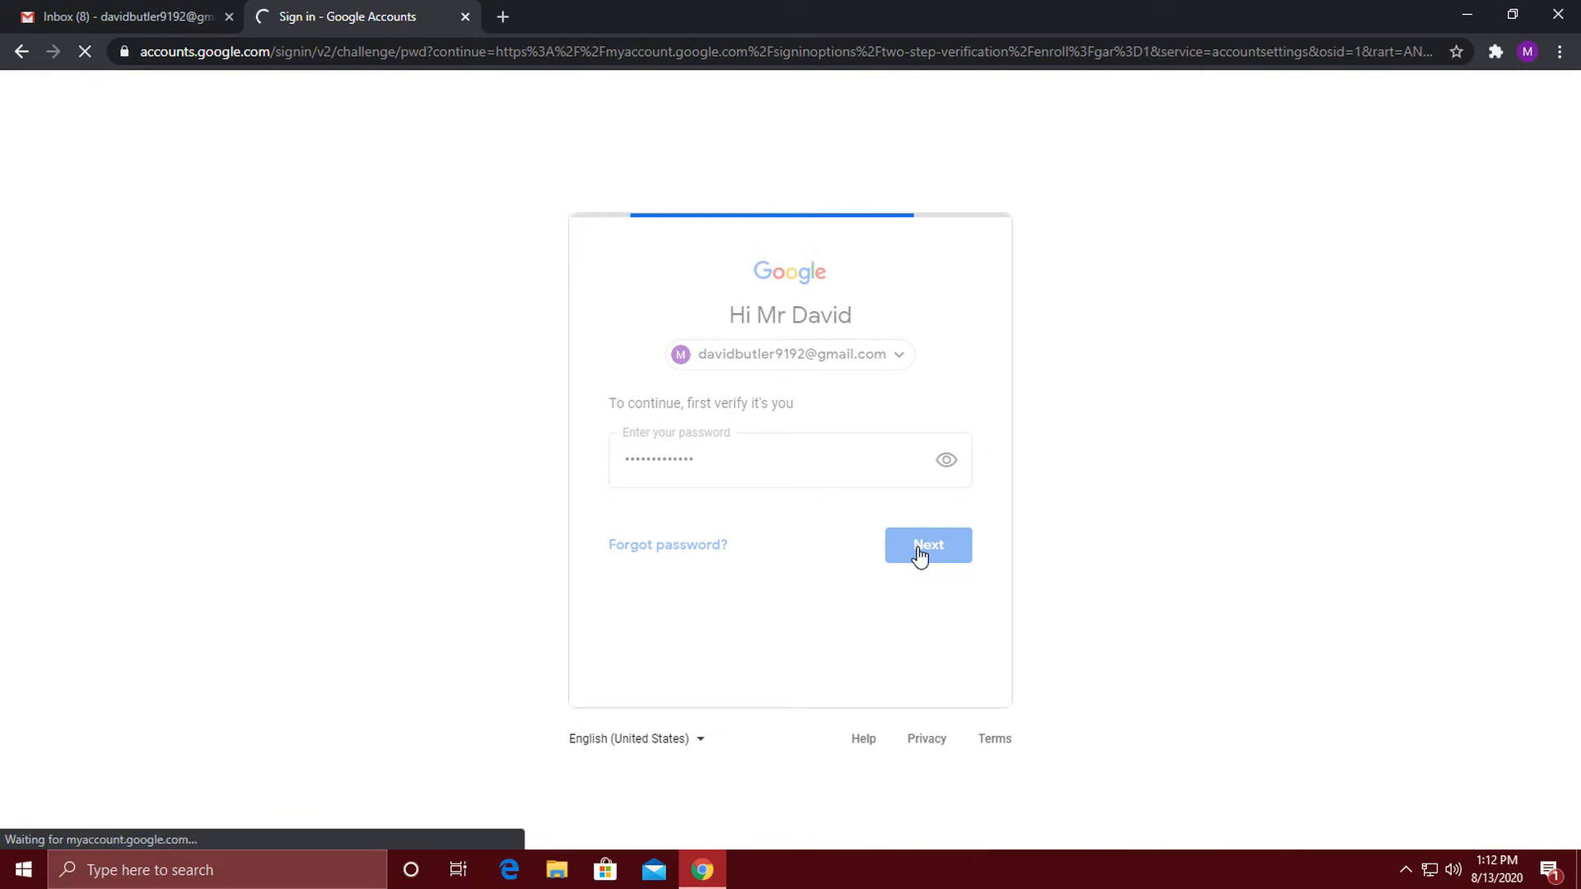
pyautogui.click(929, 545)
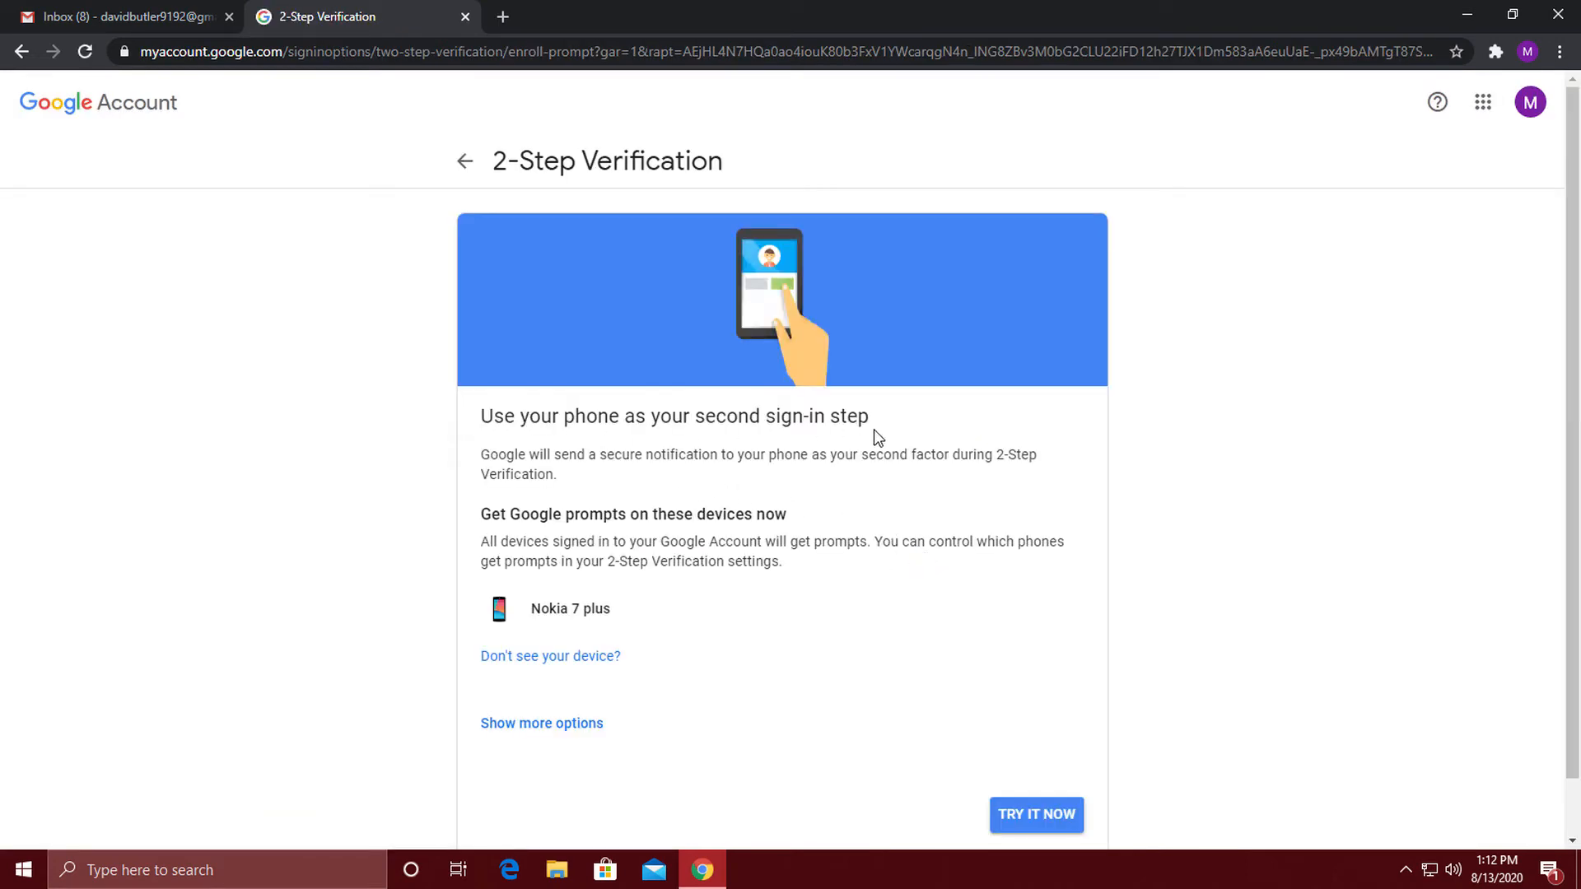
pyautogui.scroll(-3)
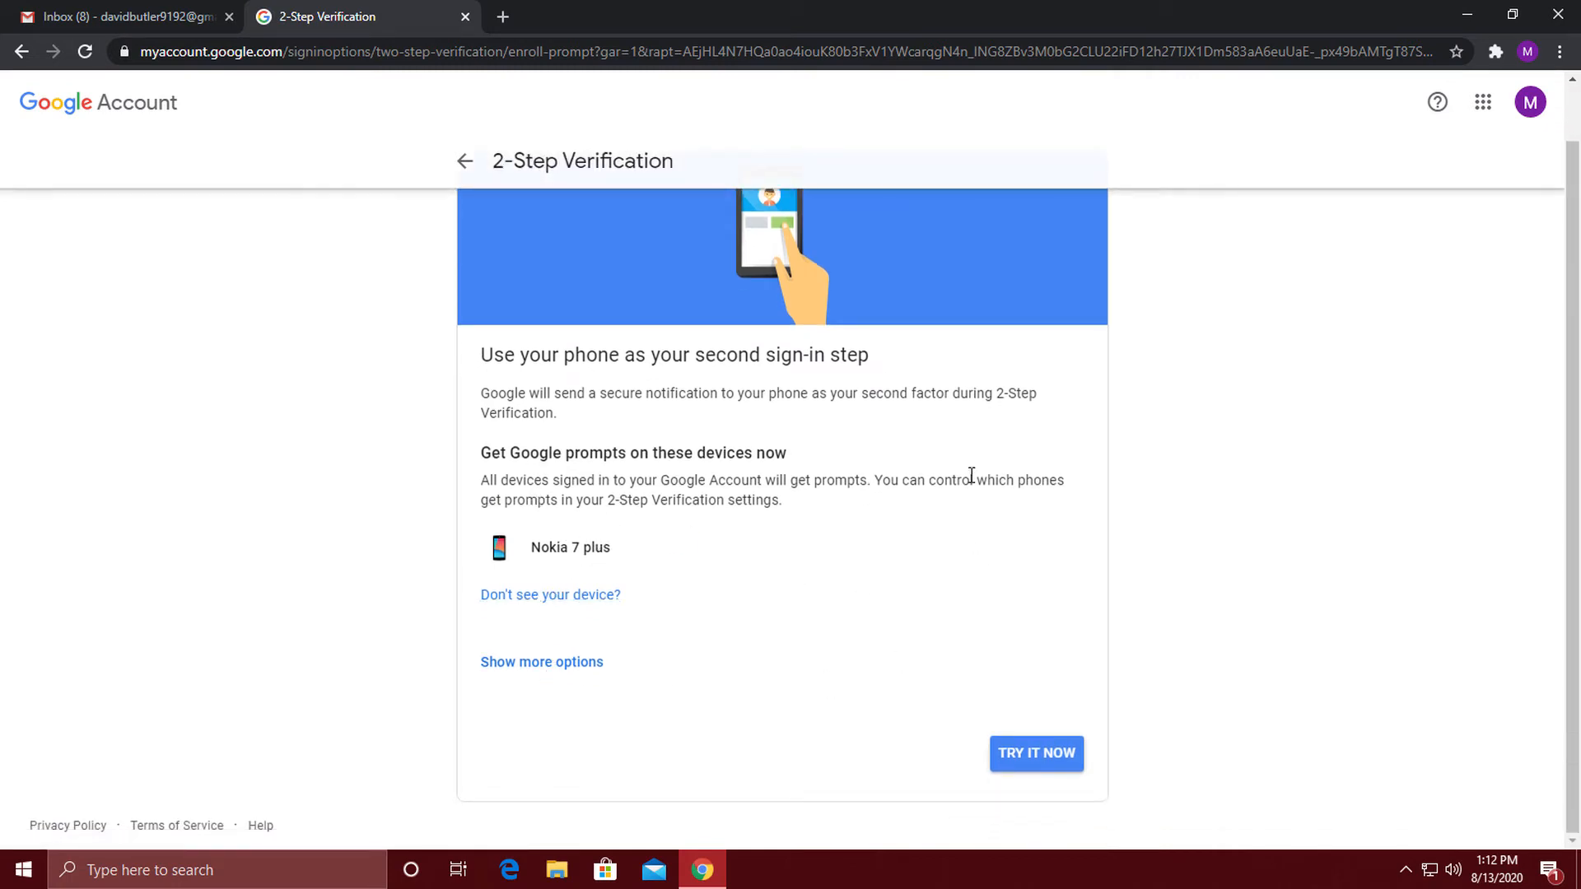
pyautogui.moveTo(1034, 777)
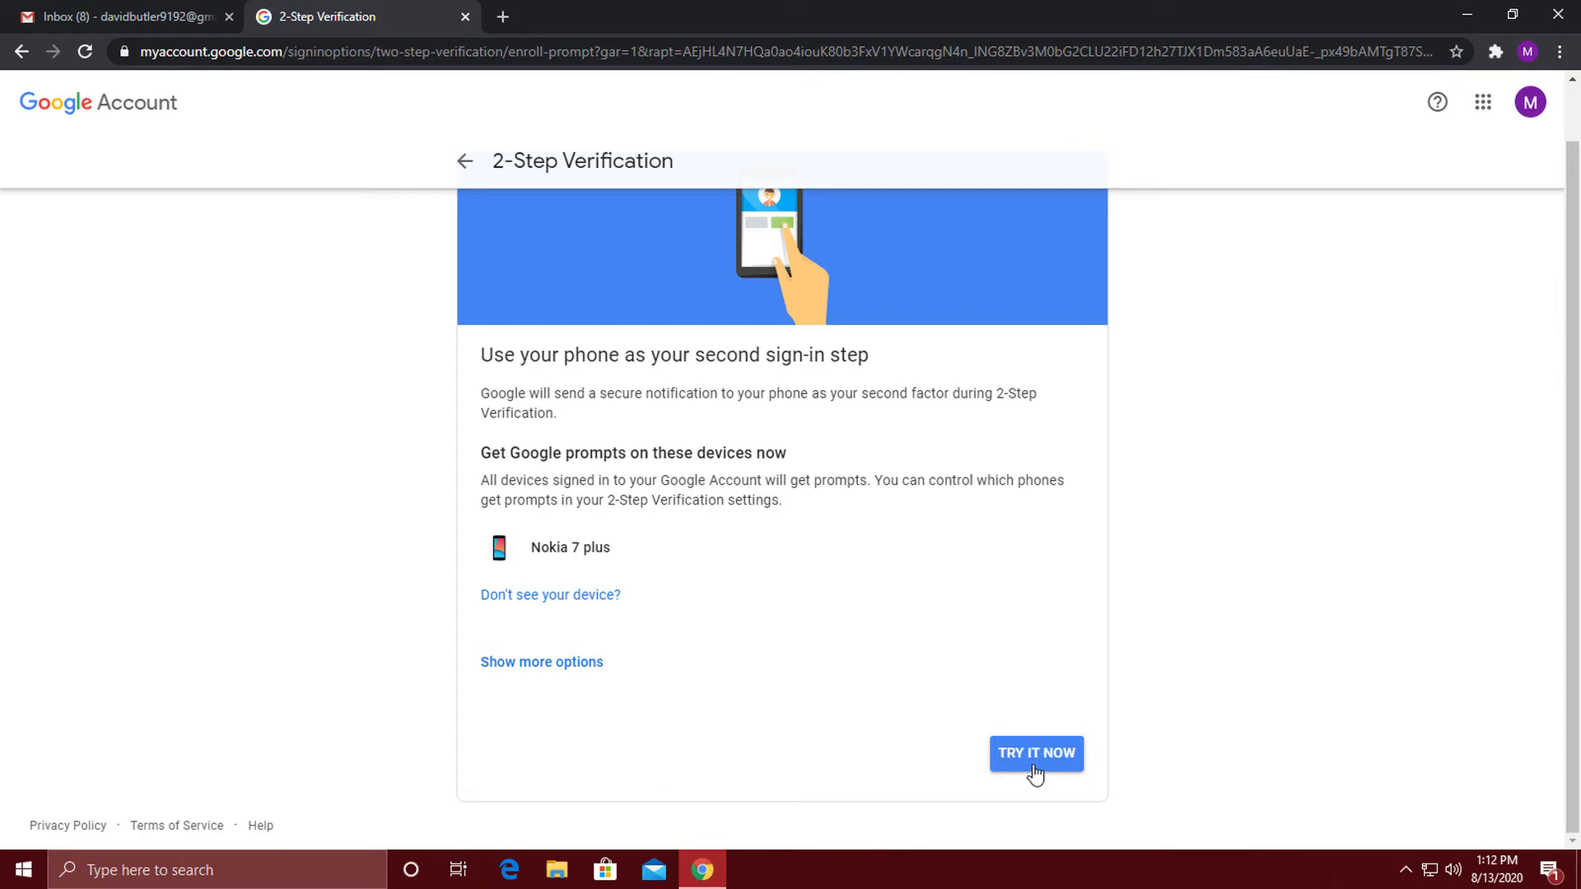
# Step: Send a test Google prompt to the Nokia 7 plus and approve it with Yes
pyautogui.click(1037, 754)
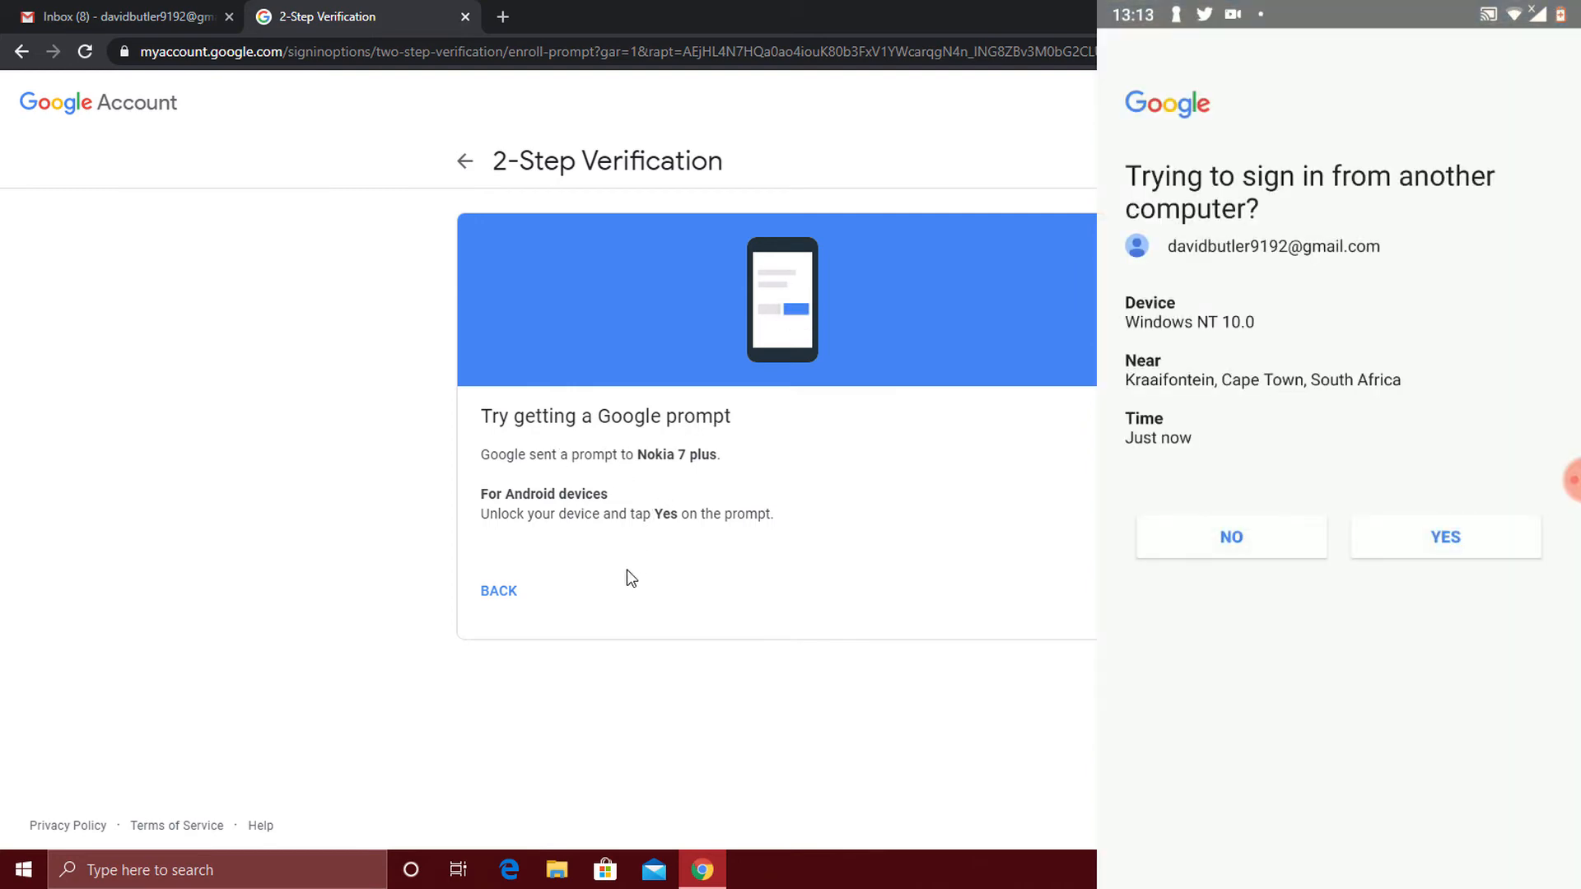
pyautogui.click(1445, 537)
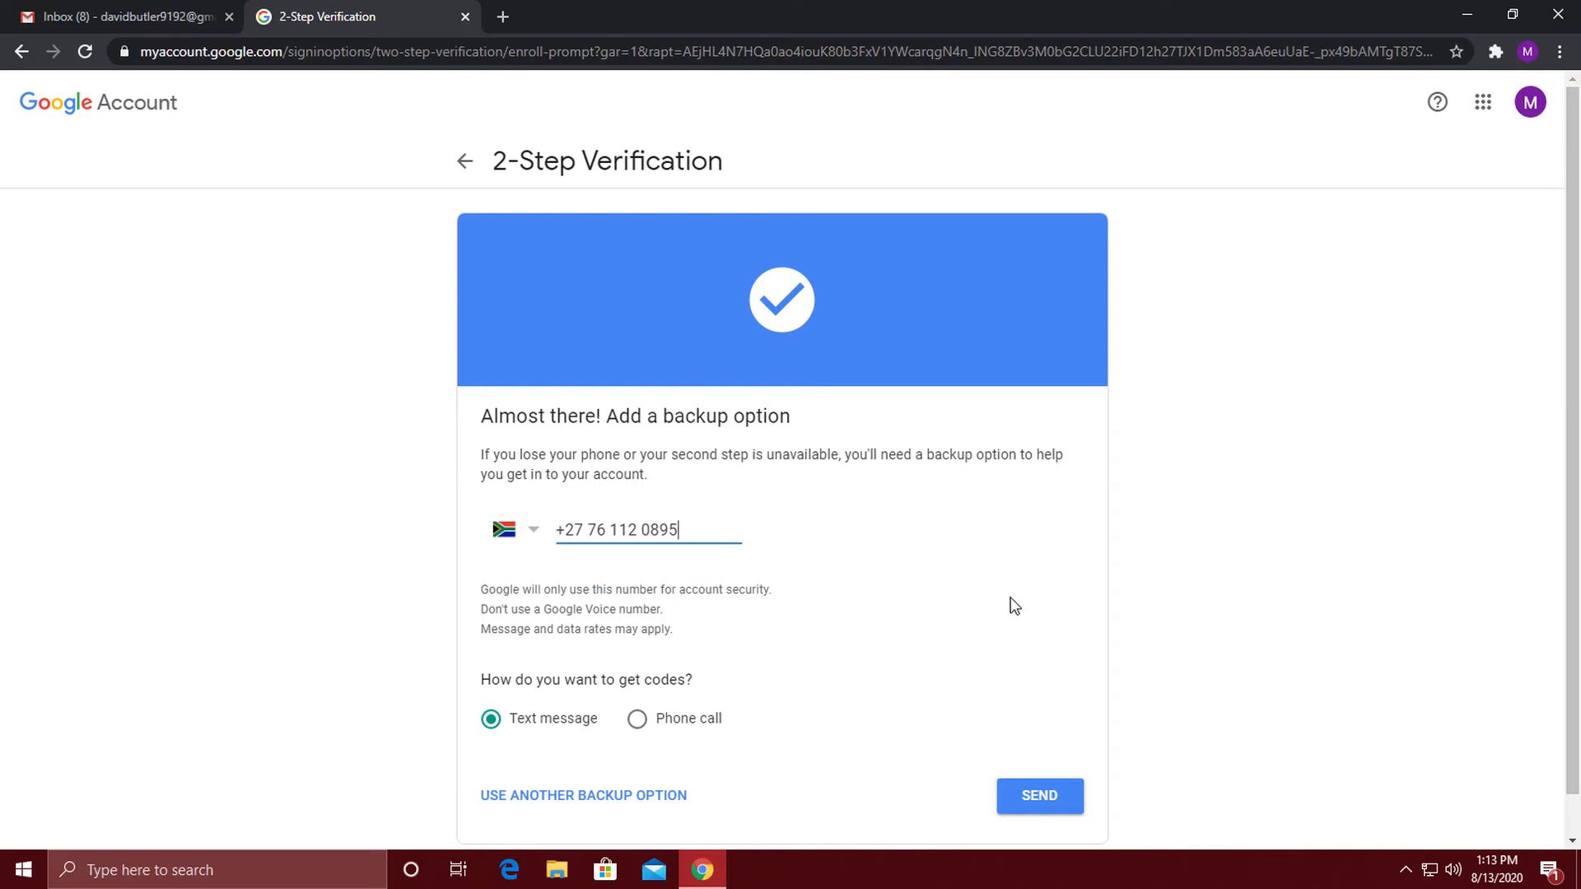
# Step: Keep the backup phone number and send it a text-message verification code
pyautogui.scroll(-3)
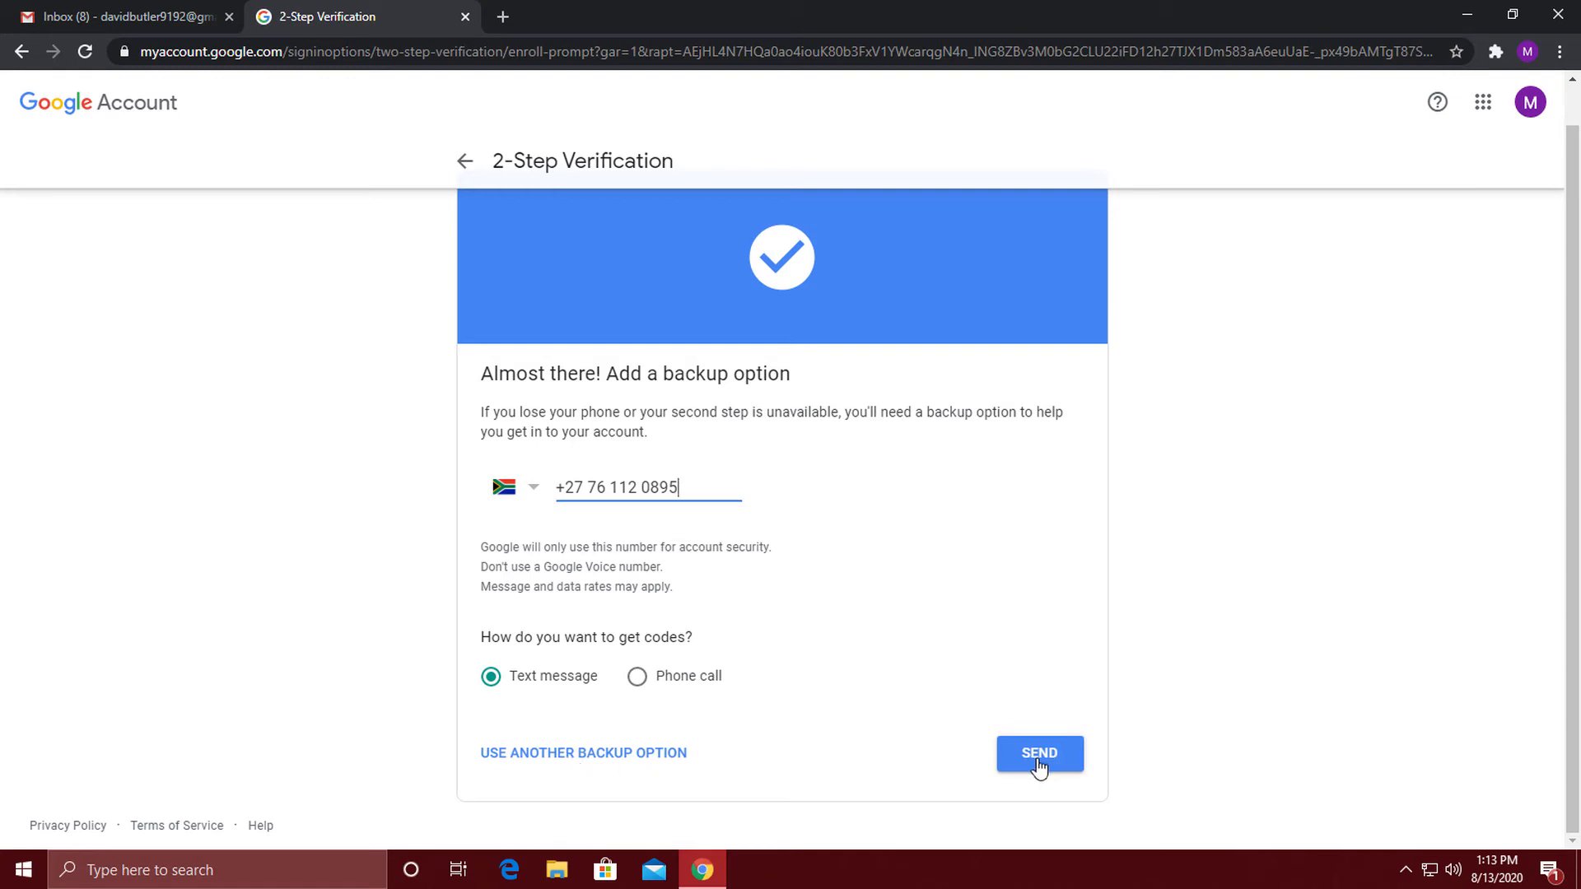
pyautogui.click(1040, 754)
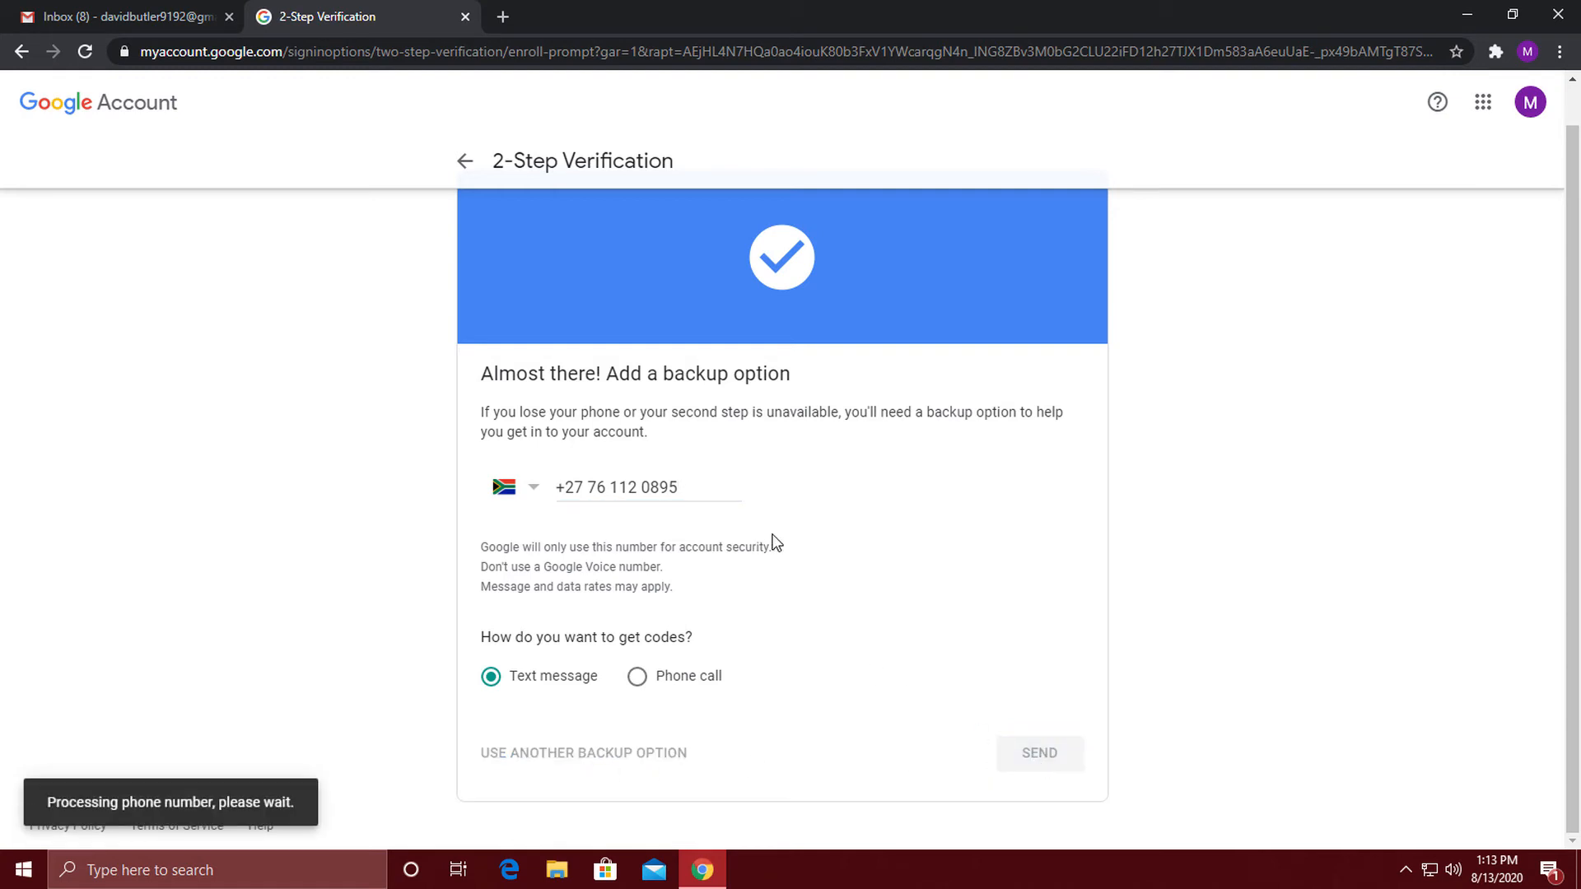
pyautogui.click(1039, 752)
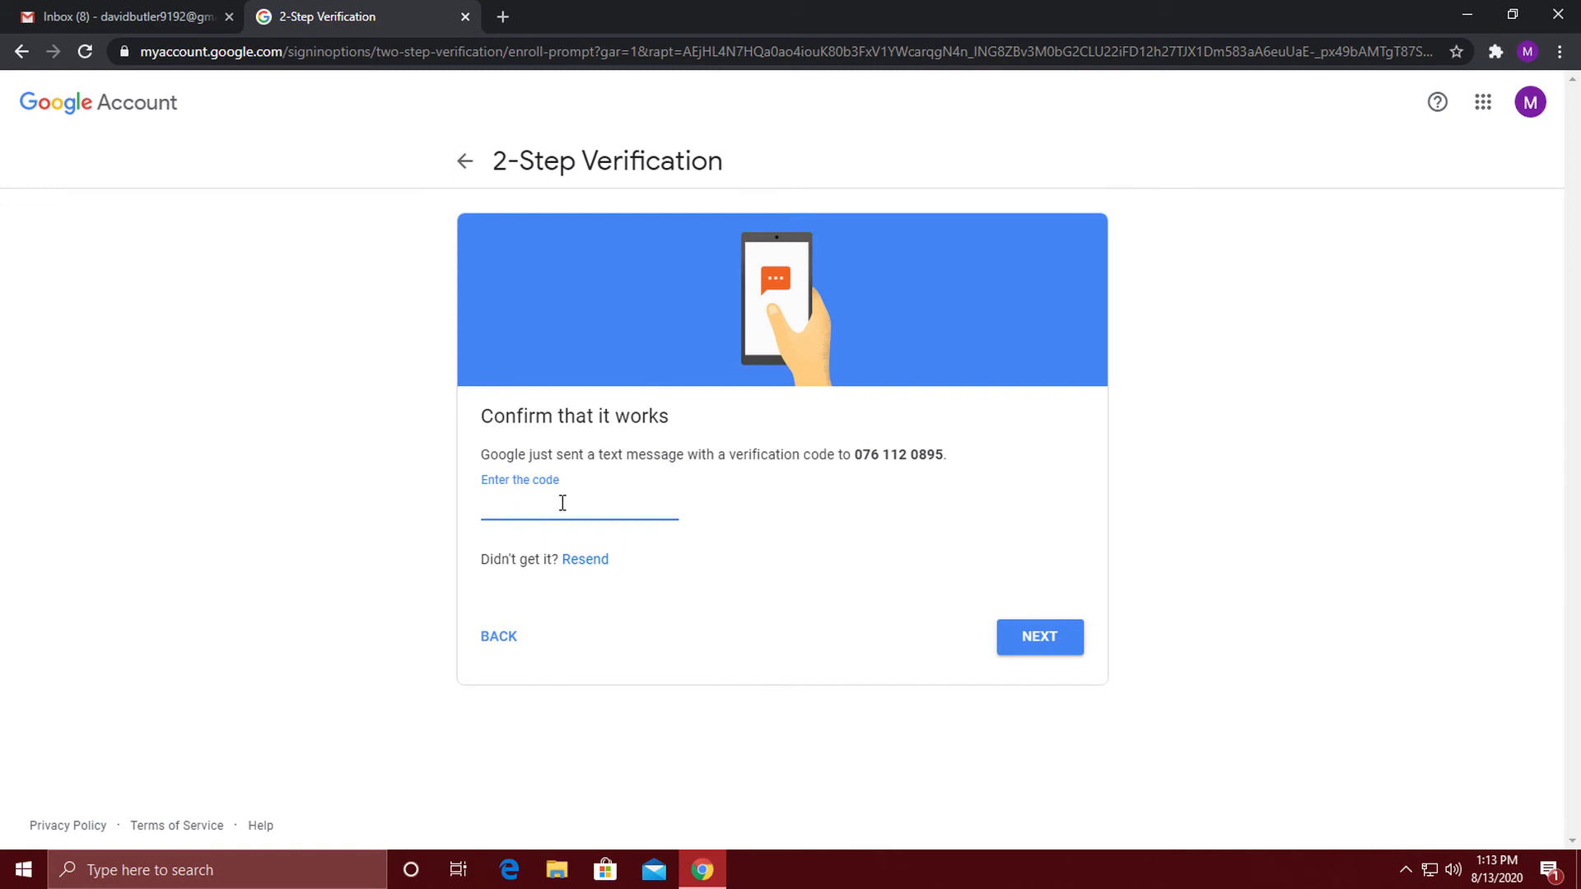
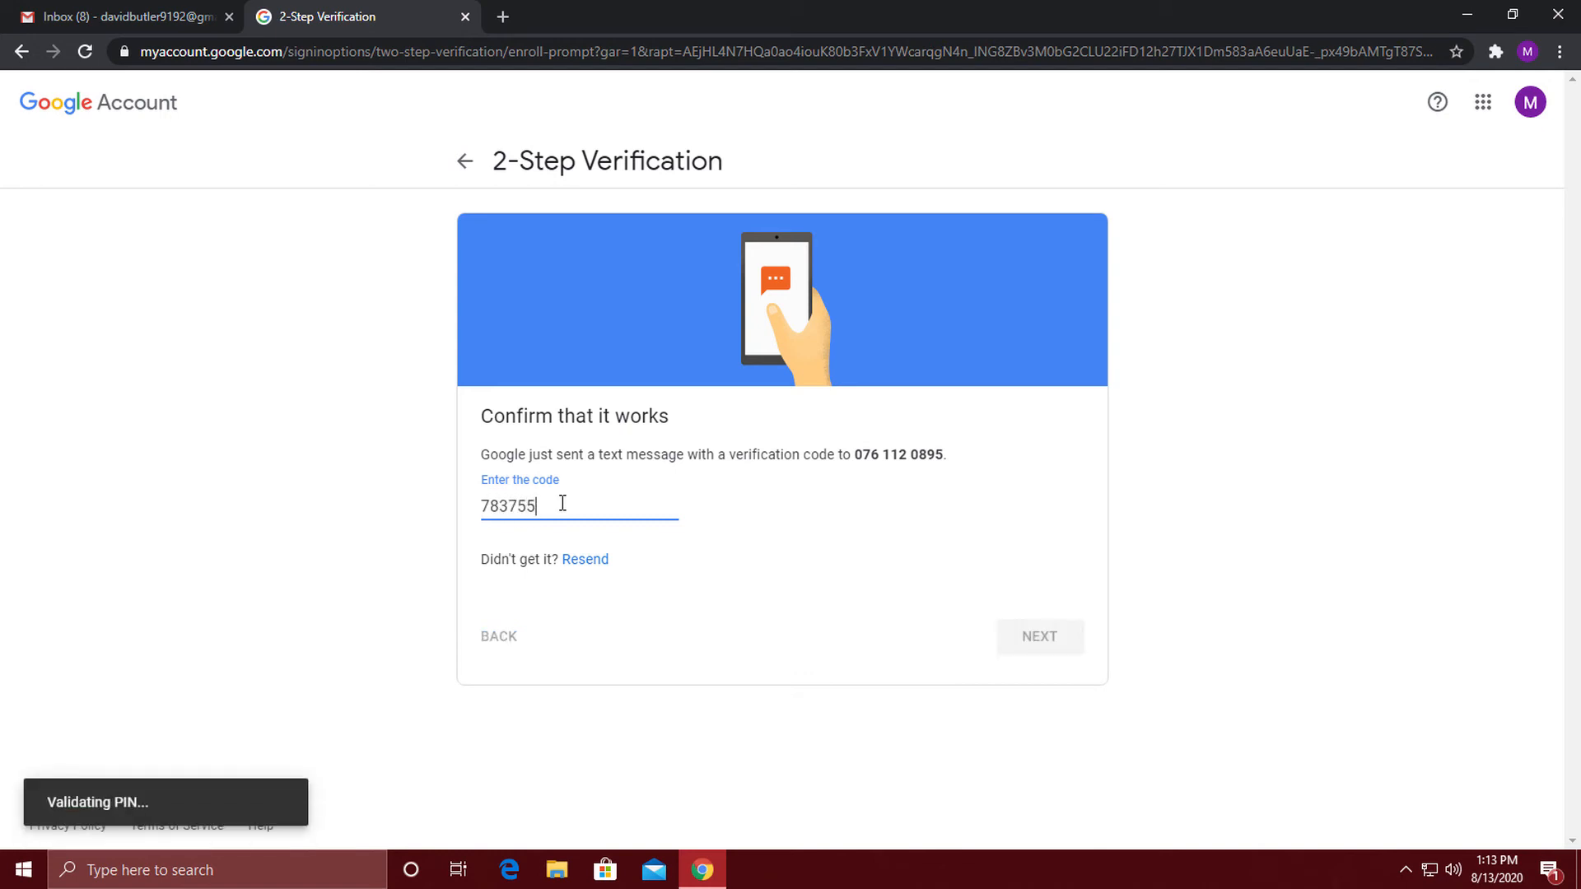
pyautogui.click(1041, 636)
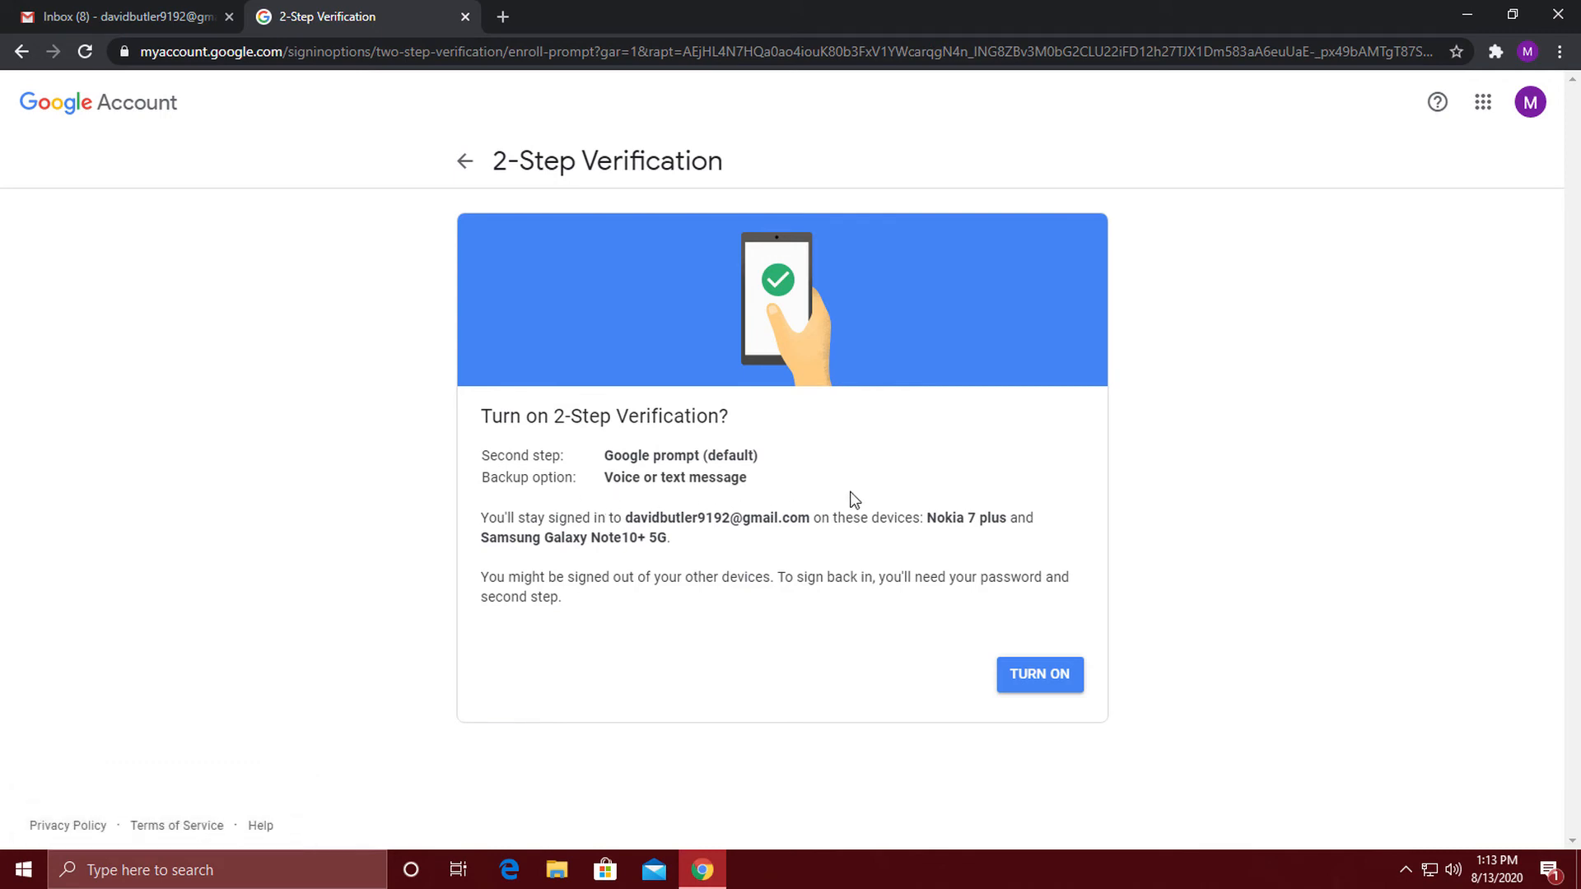
pyautogui.moveTo(764, 616)
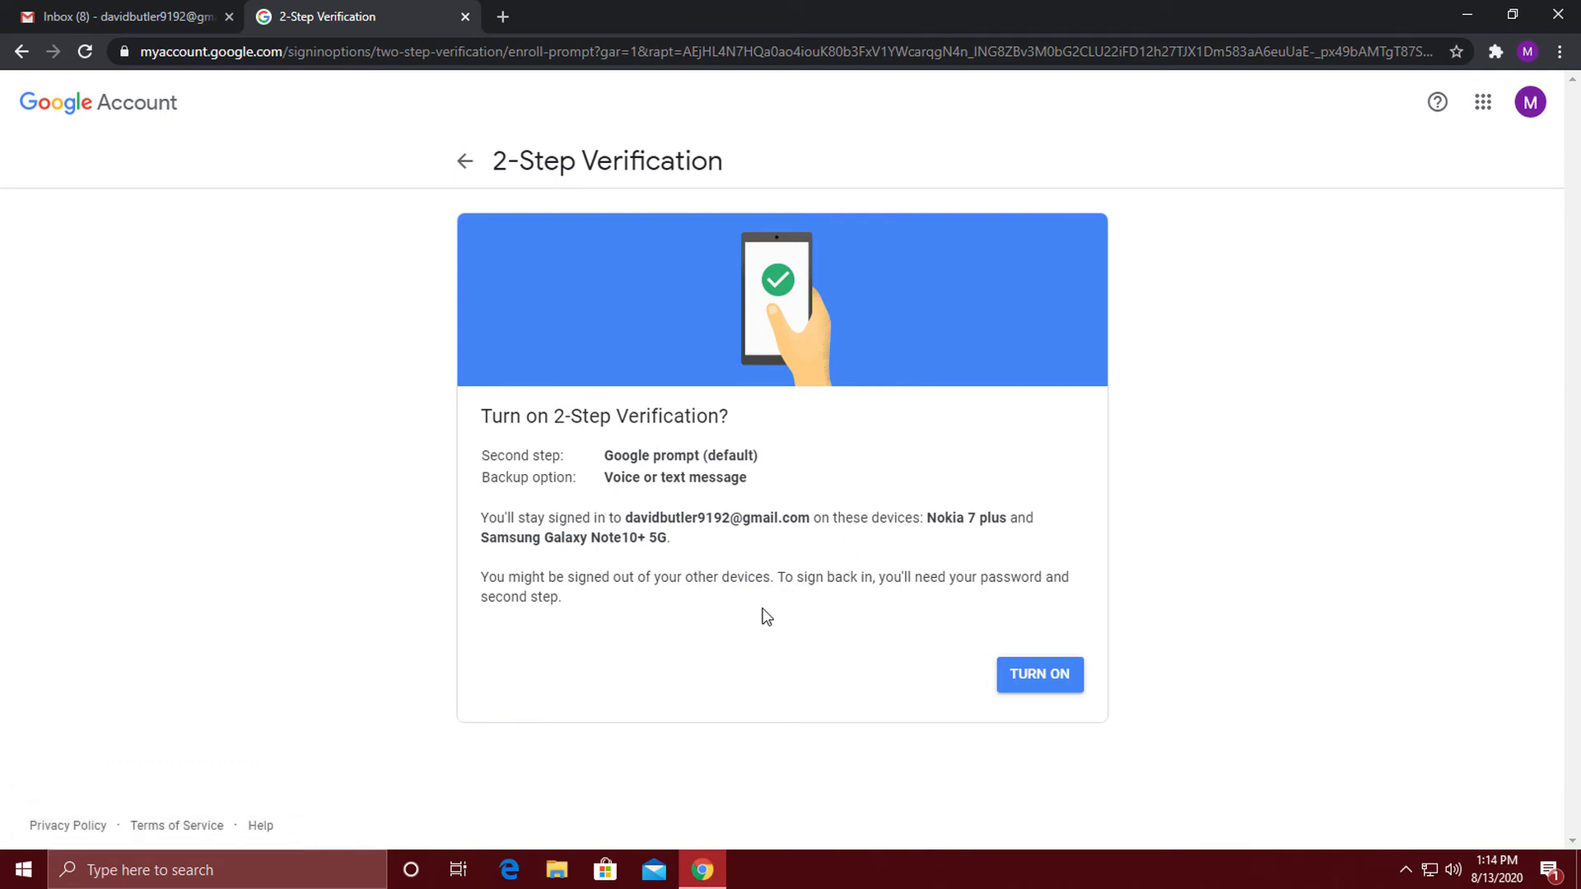
pyautogui.moveTo(1042, 681)
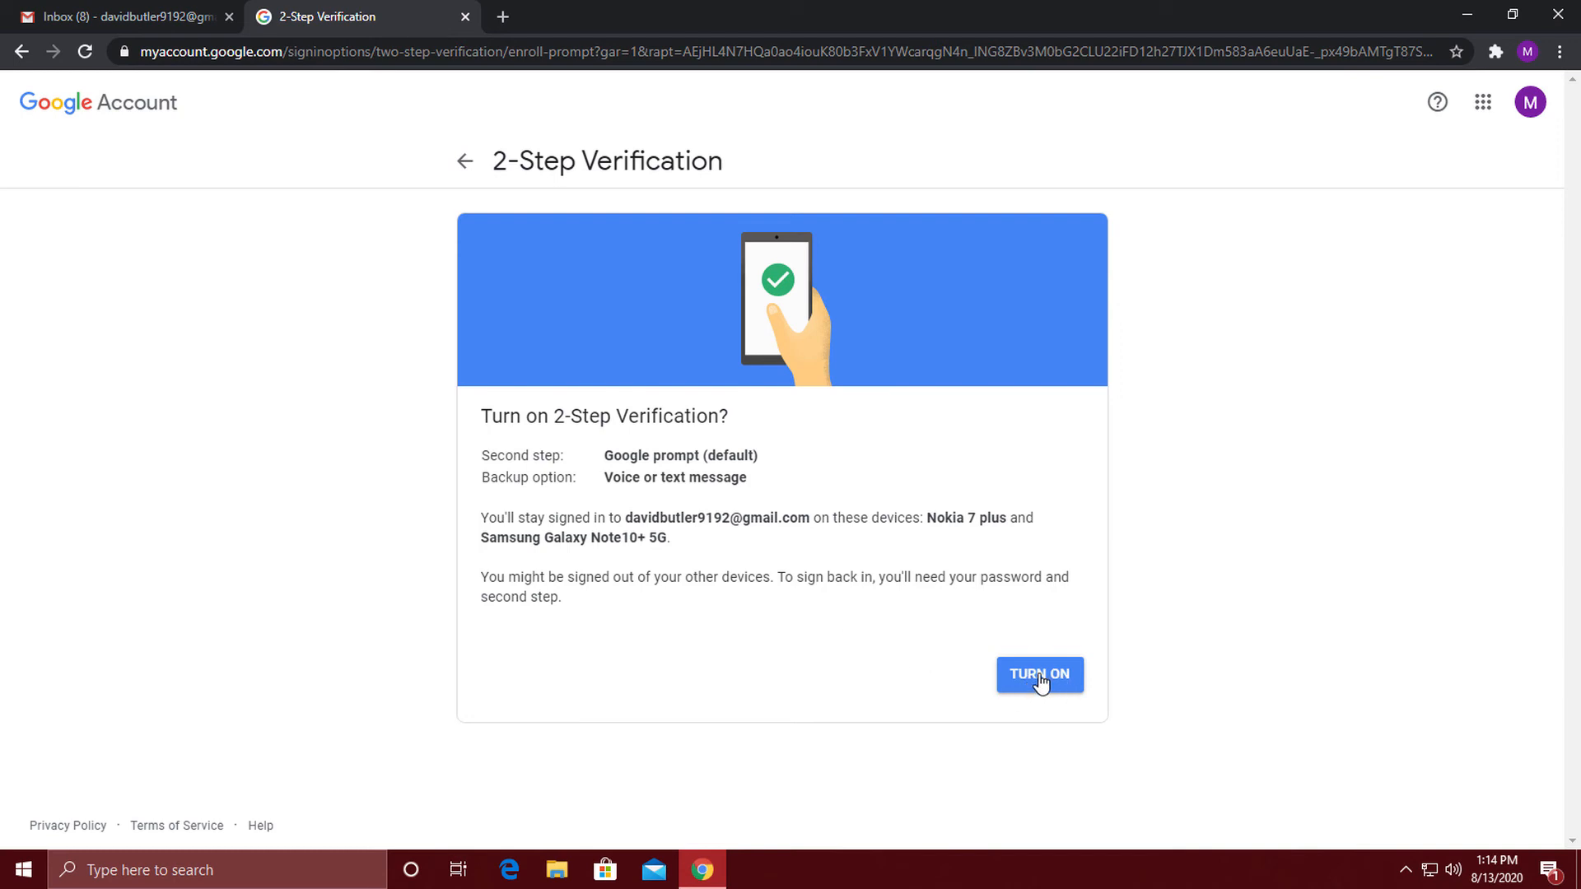
# Step: Confirm TURN ON so 2-Step Verification is enabled with prompts and the backup phone
pyautogui.click(1039, 675)
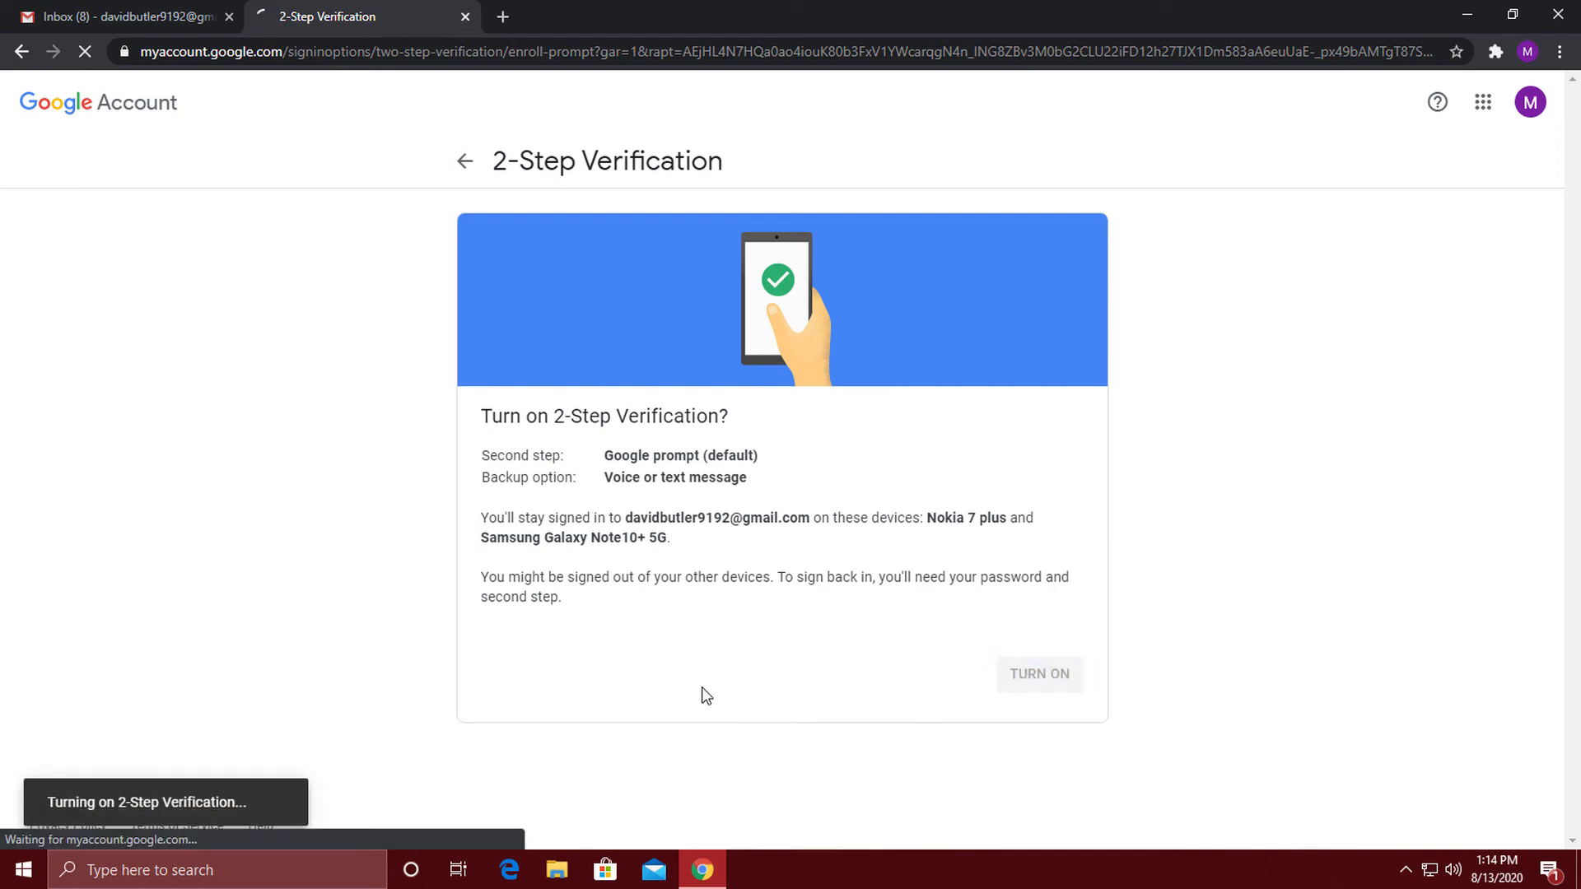
pyautogui.click(1039, 675)
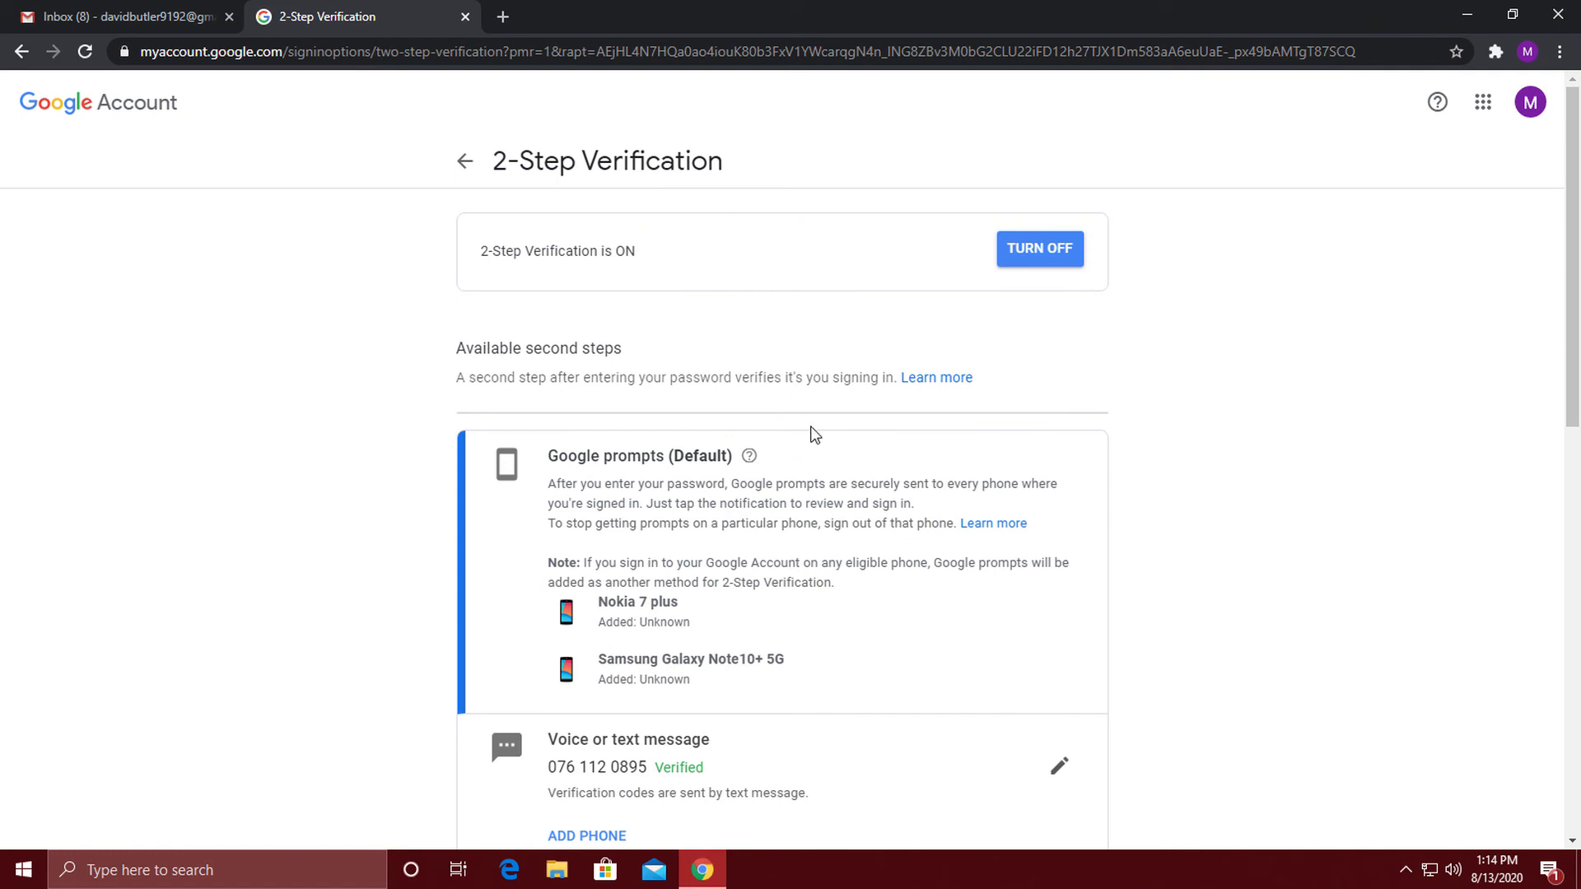